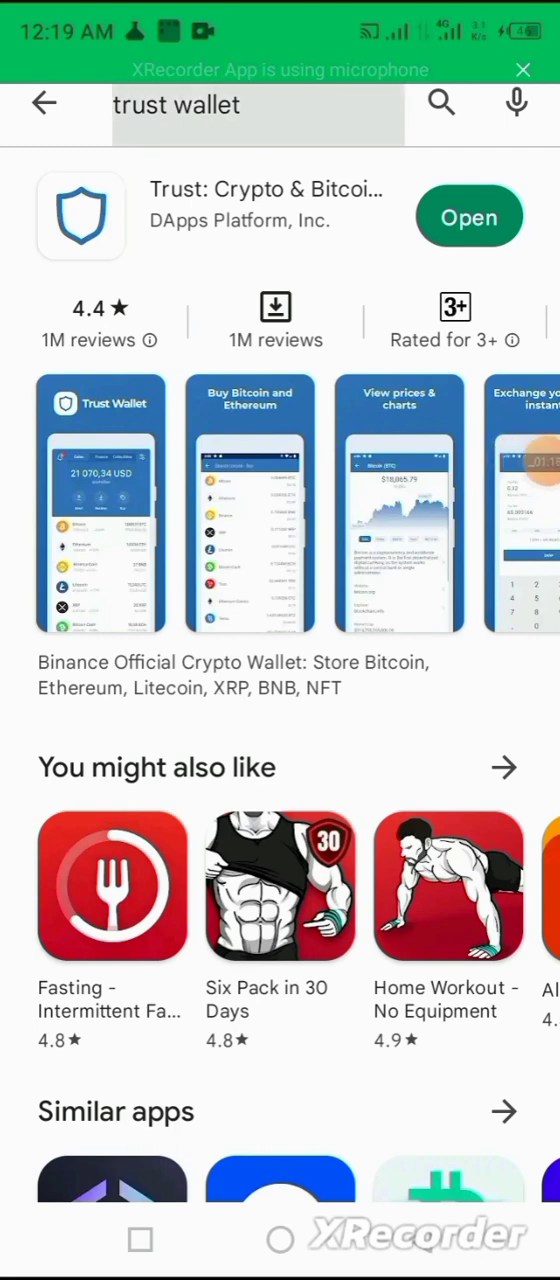
Launch the installed Trust: Crypto & Bitcoin Wallet app from its Play Store listing
click(258, 104)
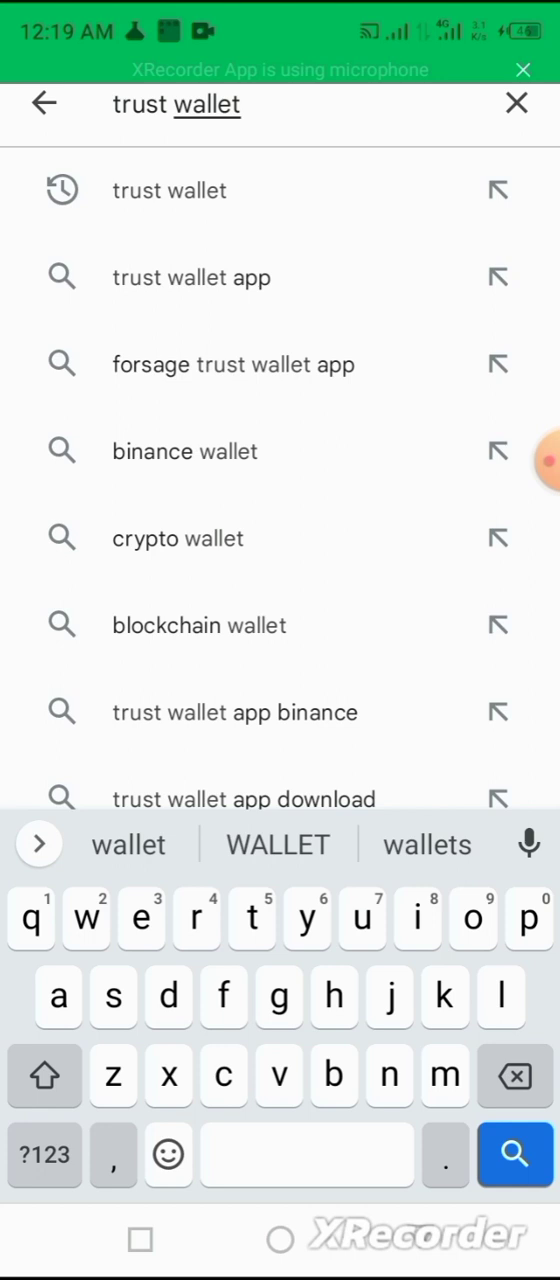
click(169, 190)
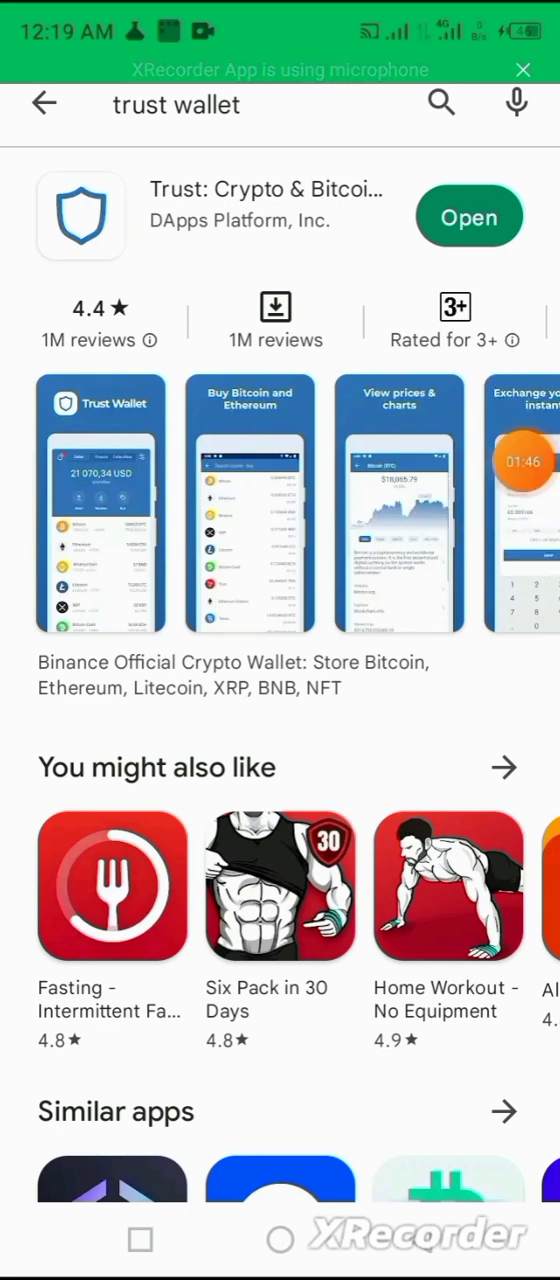
click(469, 216)
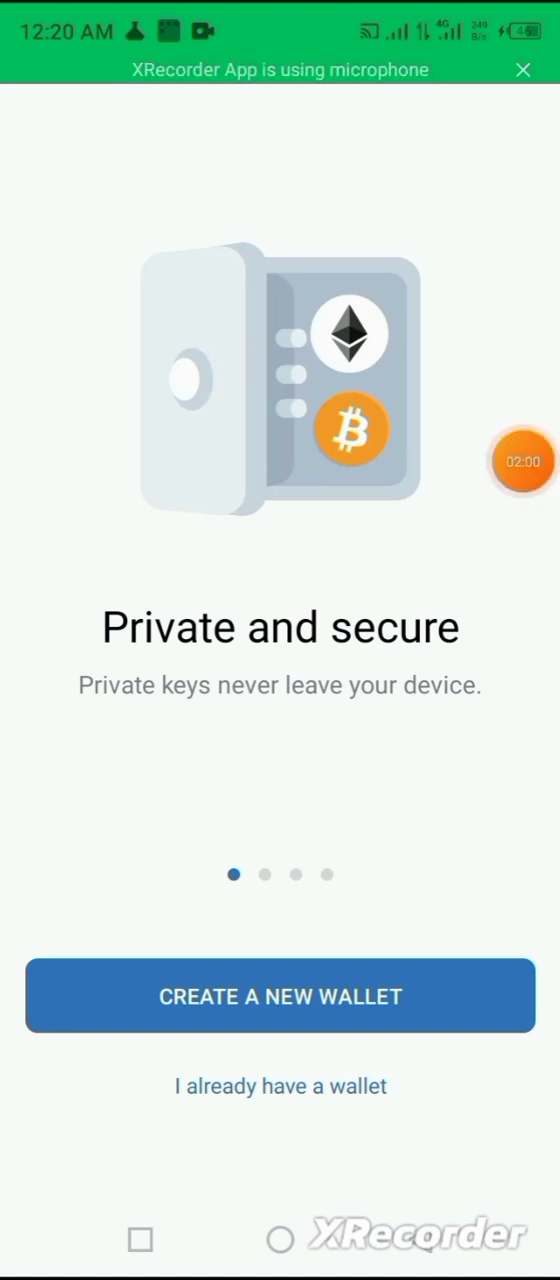
Complete onboarding to reach the Wallet tab of Main Wallet 1 with a $0.00 balance
click(521, 461)
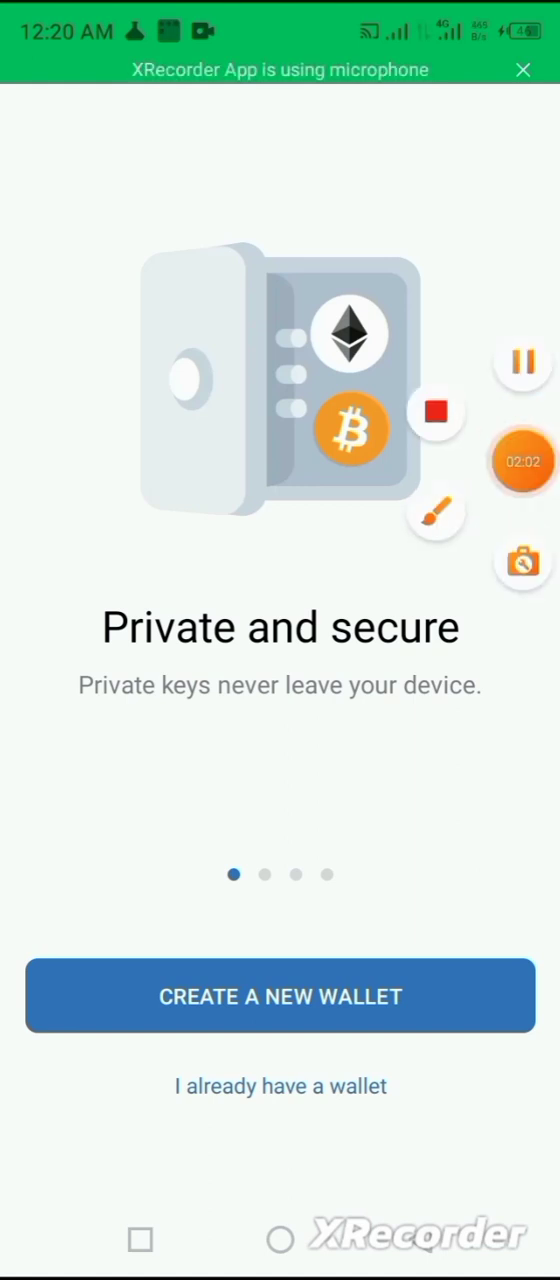
click(435, 513)
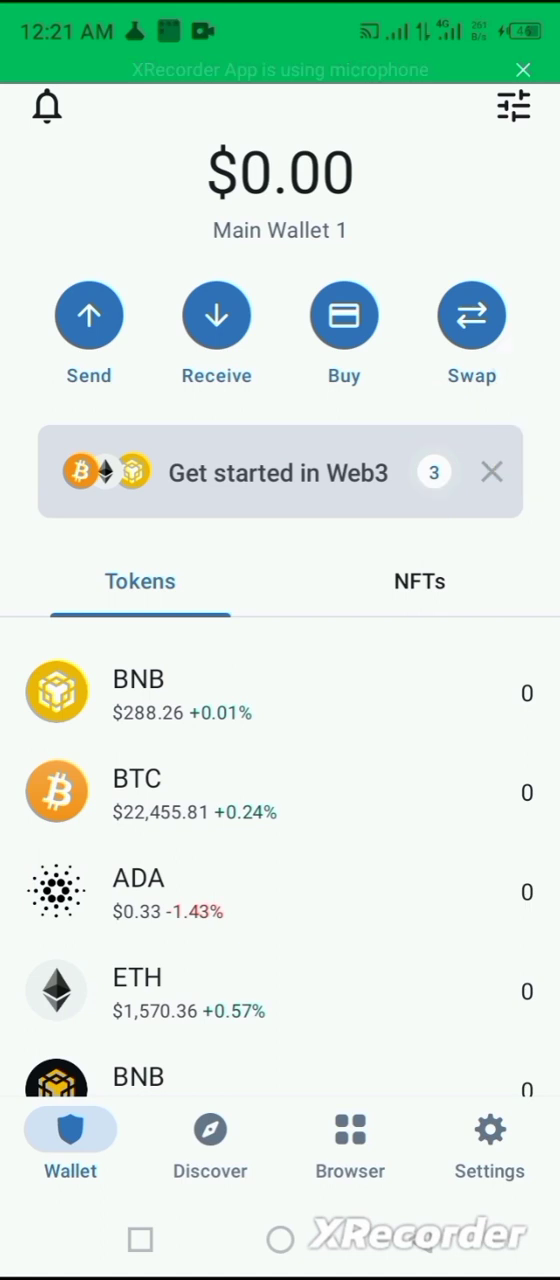
Browse the Tokens list, view the 0 BNB coin page, and open token management
drag(130, 205, 395, 125)
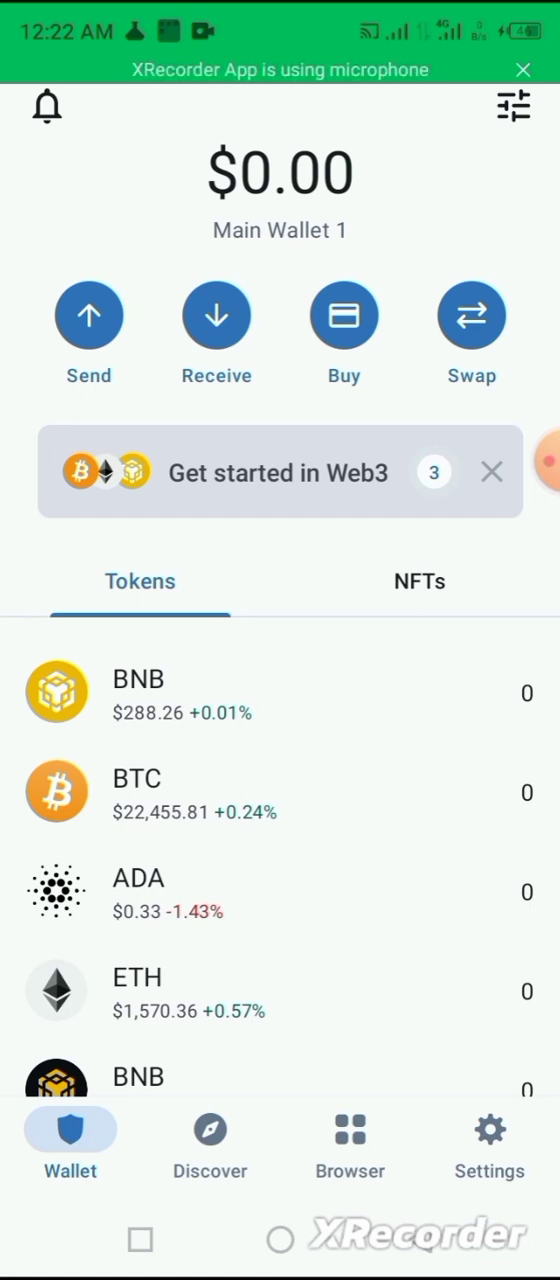
scroll(down, 3)
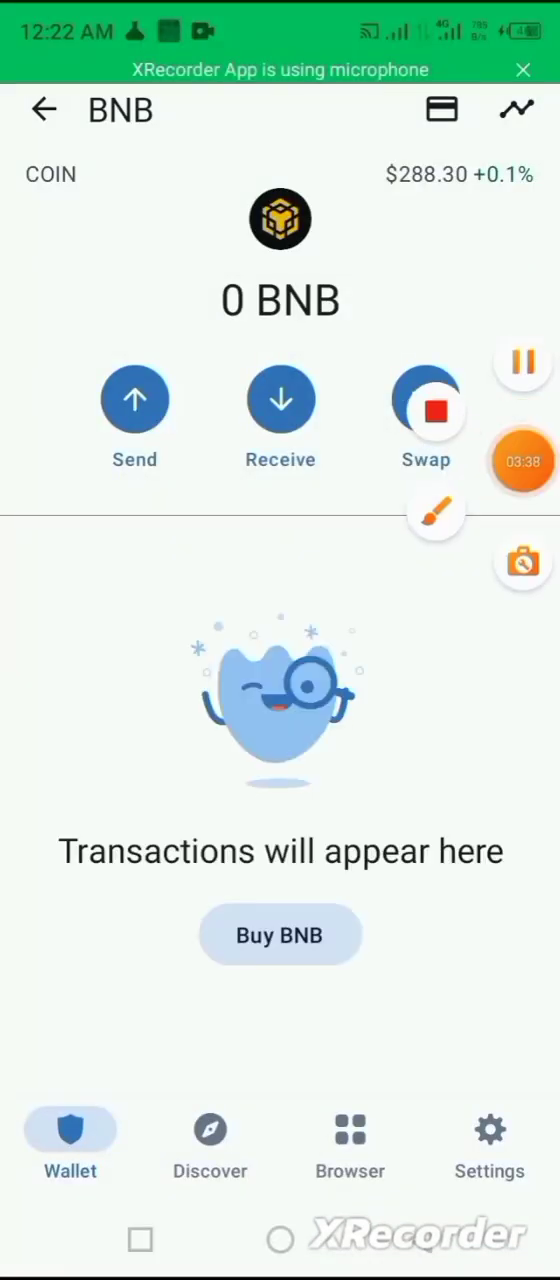
click(44, 109)
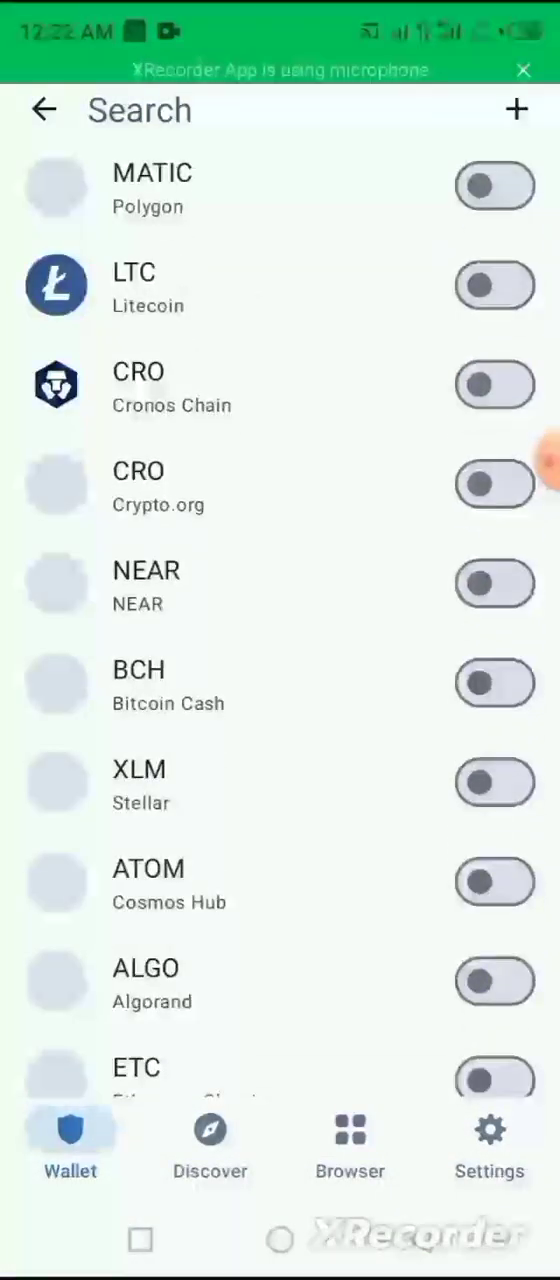
Search the token management list for "usdt"
scroll(down, 3)
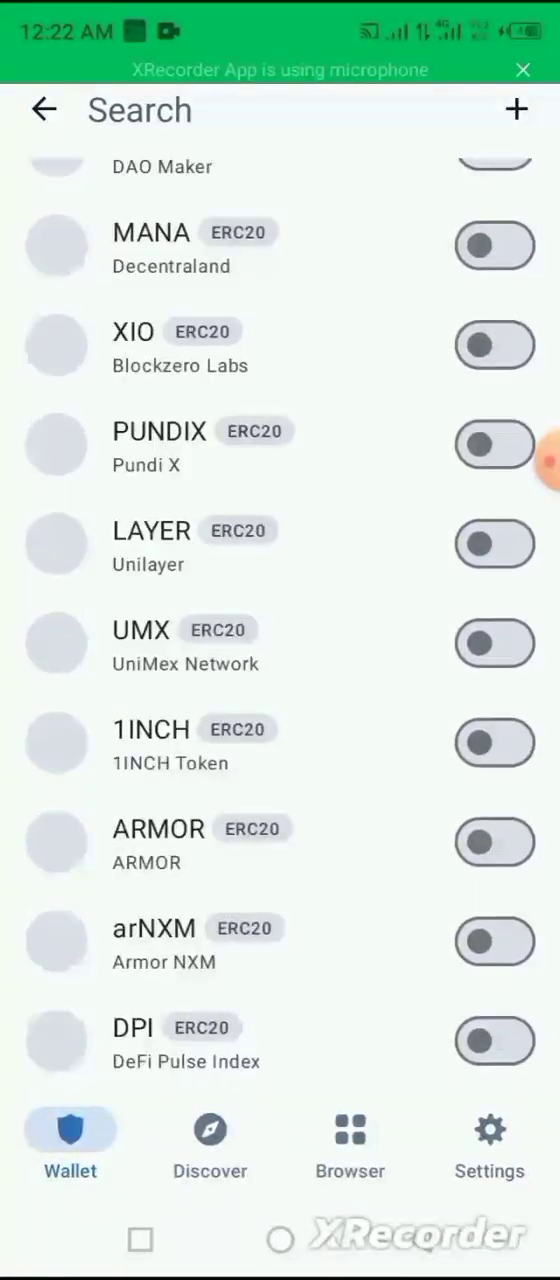
scroll(down, 3)
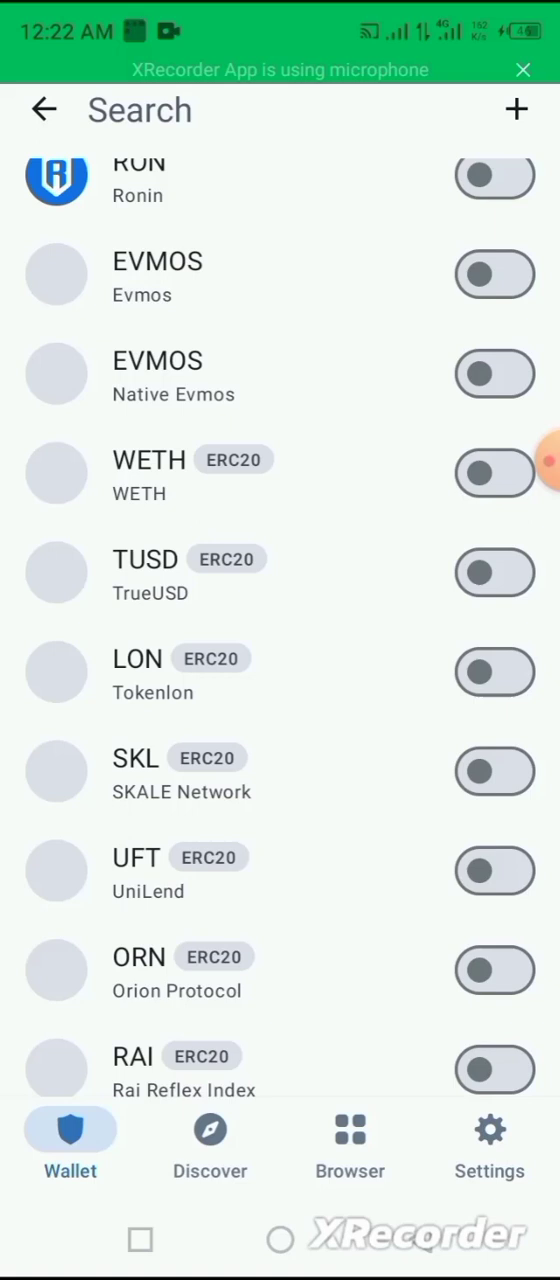
text(u)
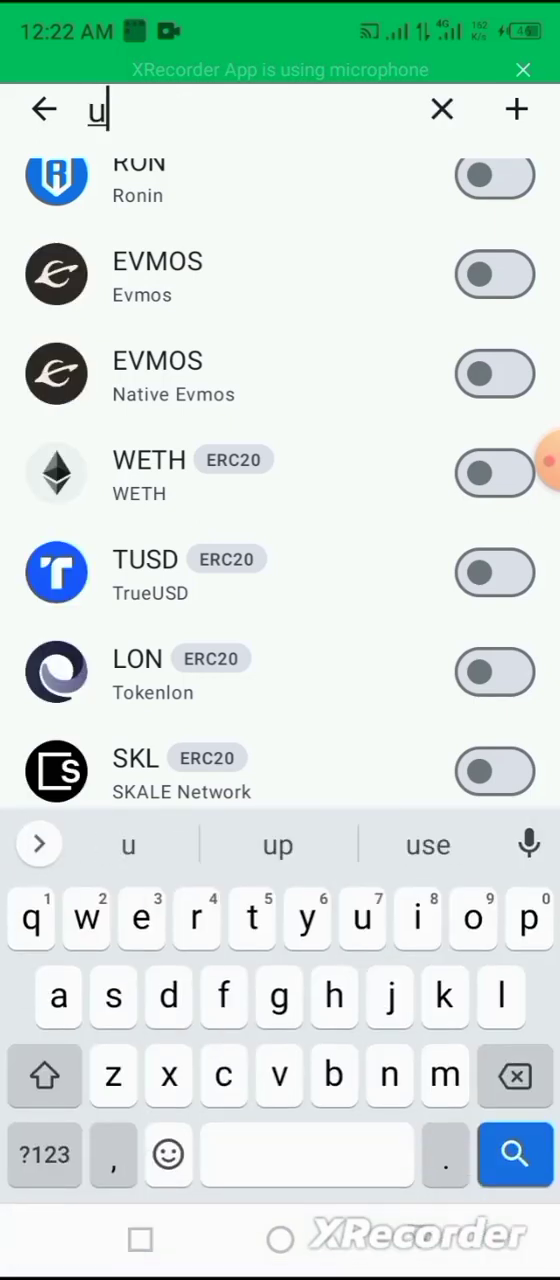
text(sdt)
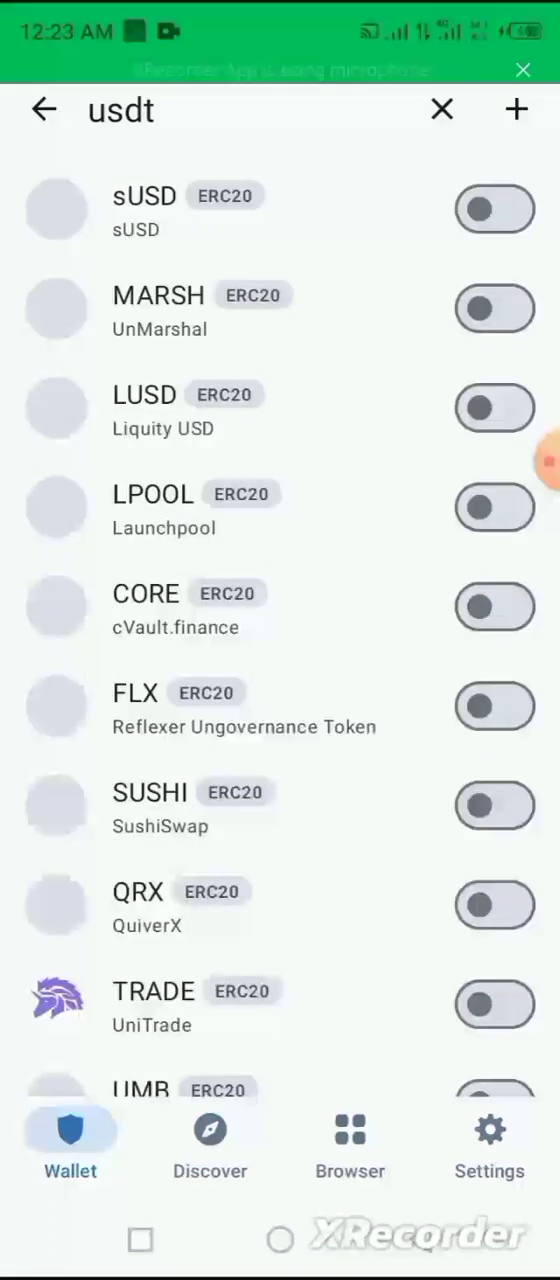
Switch on the KCS KuCoin Community Chain token and return to Wallet
scroll(down, 3)
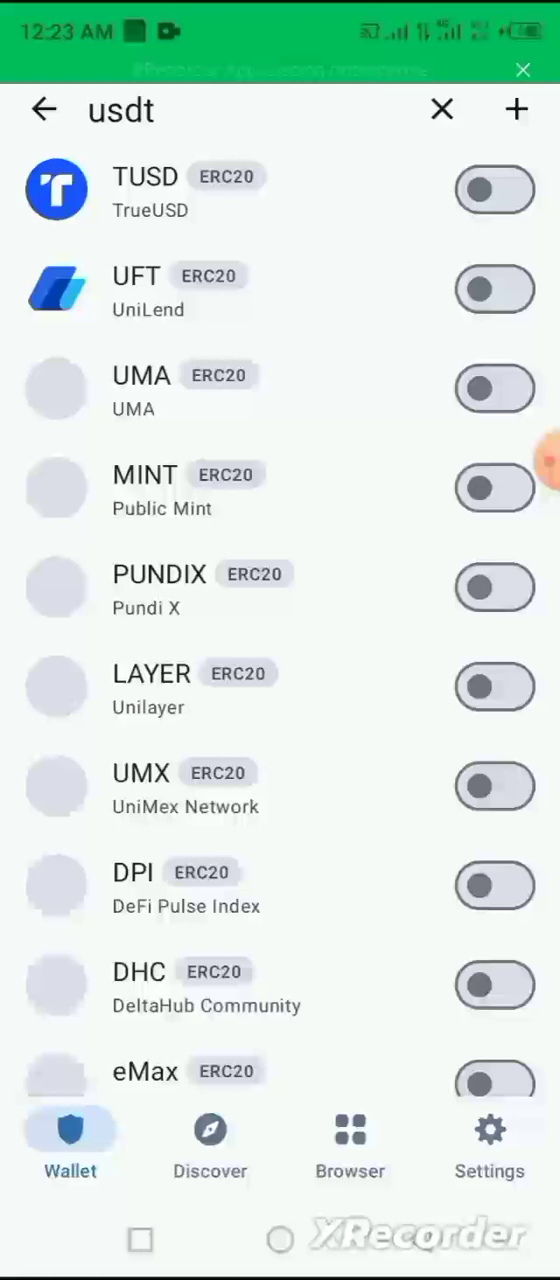
scroll(down, 3)
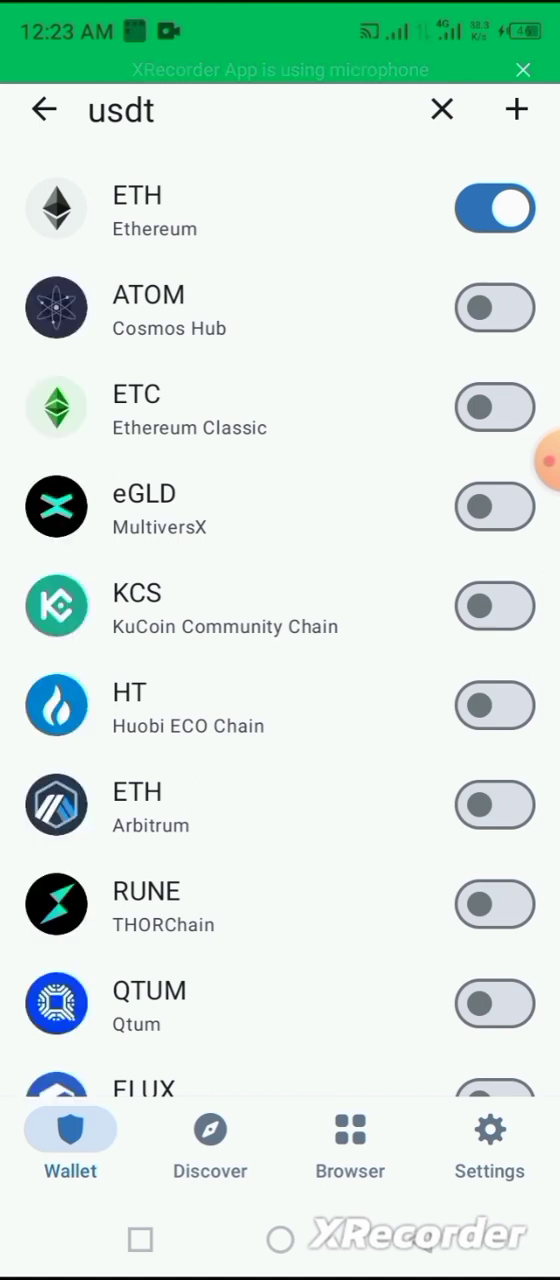
click(521, 461)
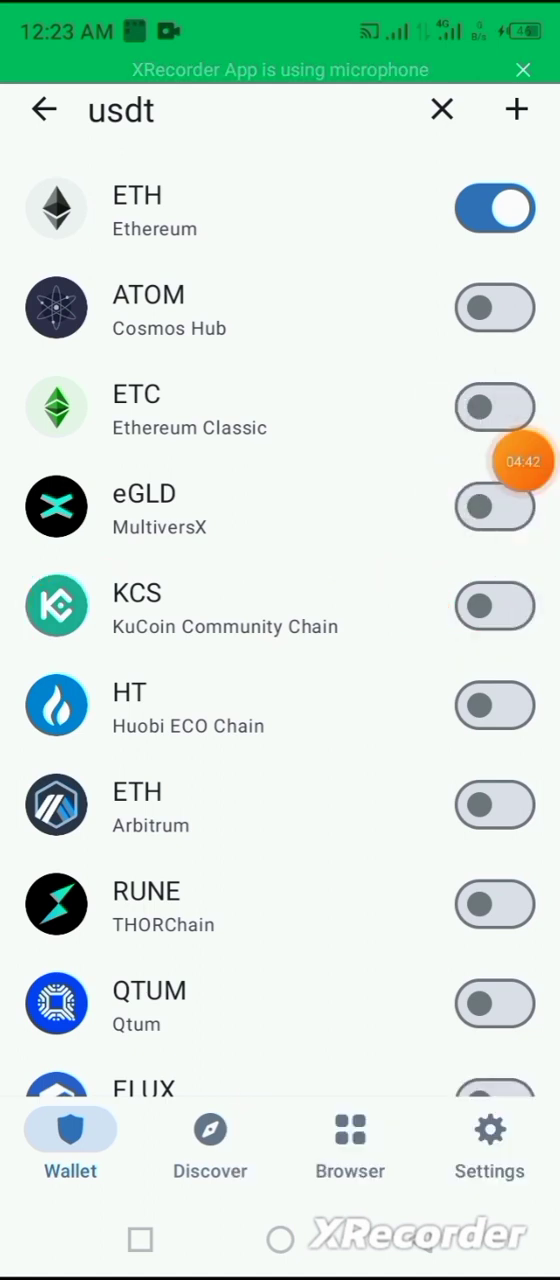
click(494, 606)
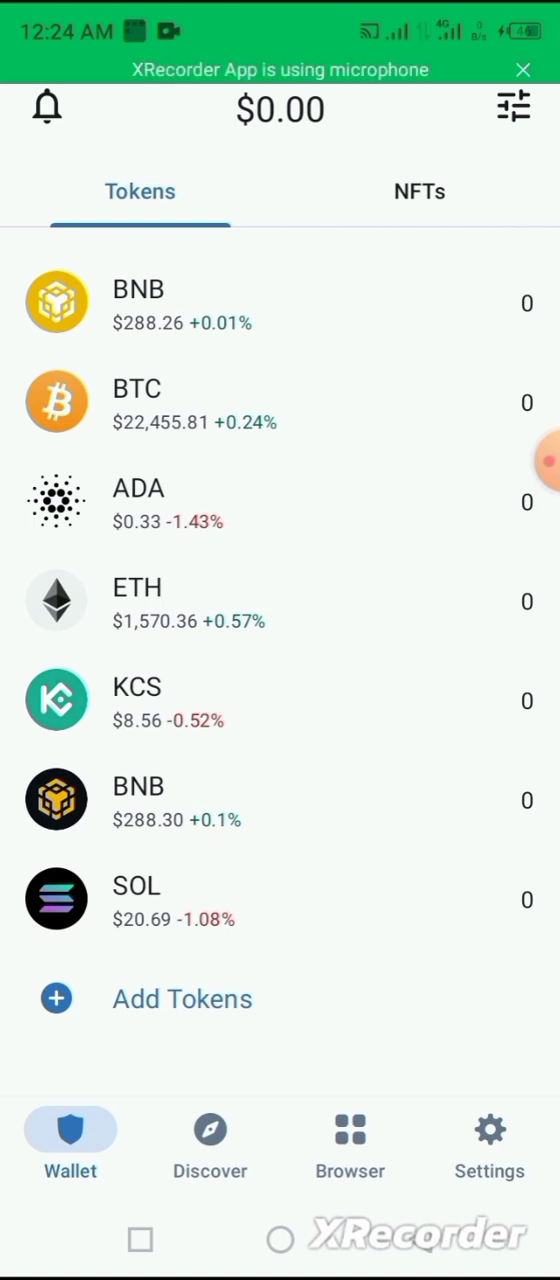
Open the 0 KCS coin page and its $8.56 price chart with details
click(137, 700)
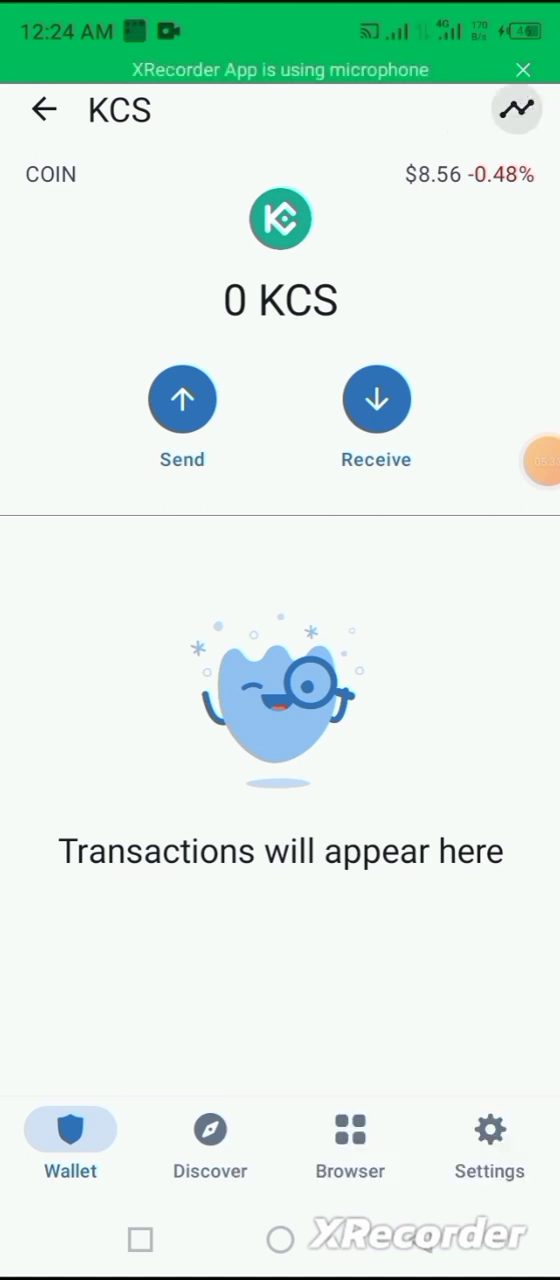
click(517, 110)
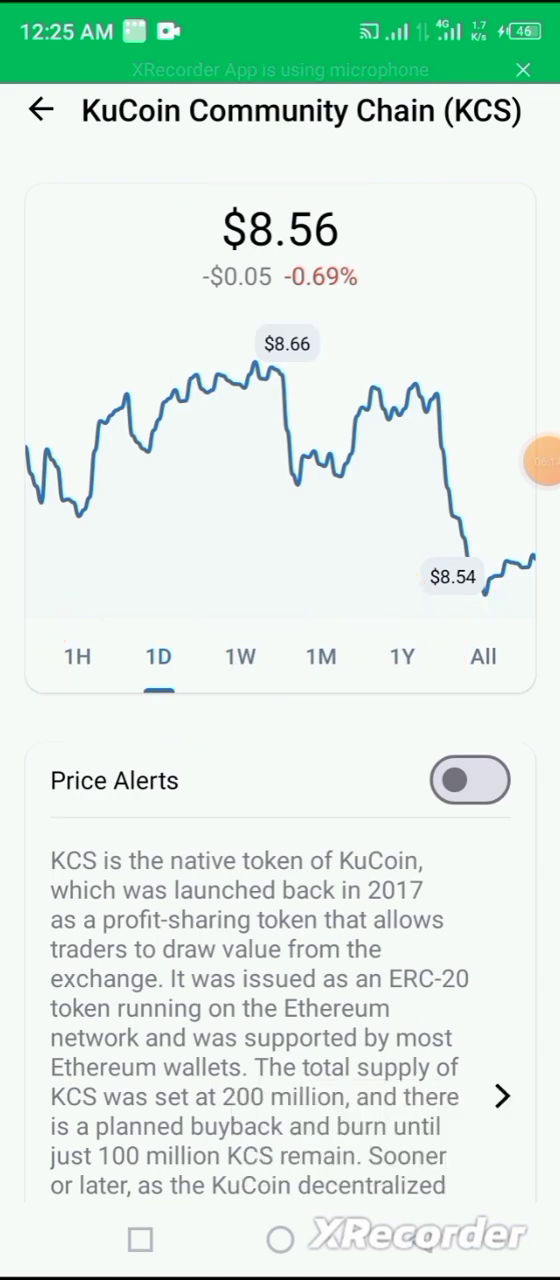
Scroll through the KCS market details, then leave for the 0 ETH coin page
scroll(down, 3)
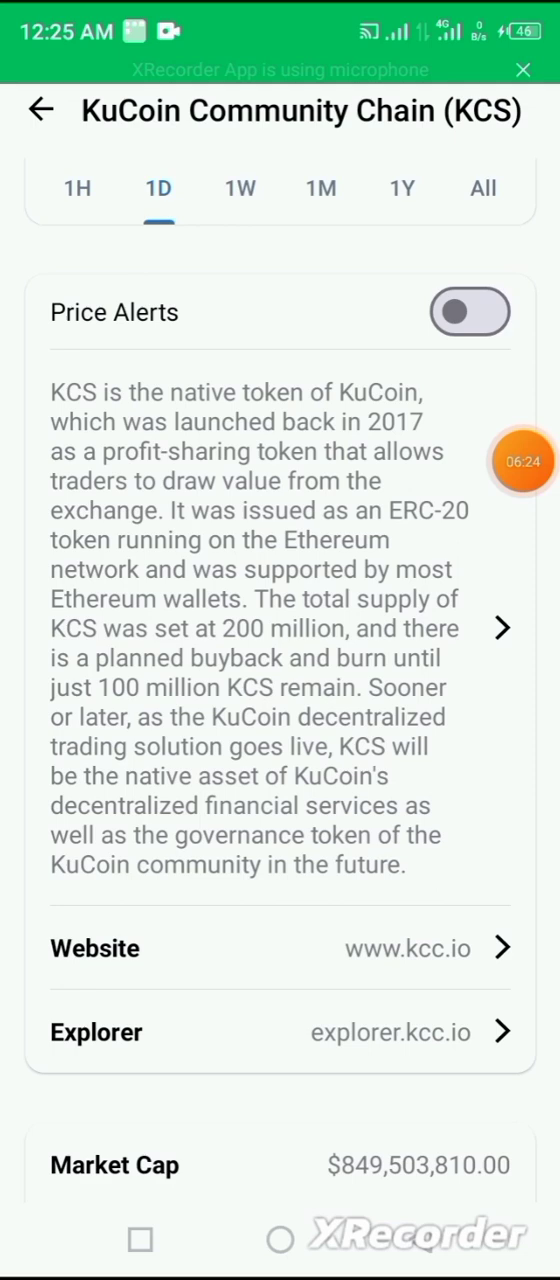
scroll(down, 3)
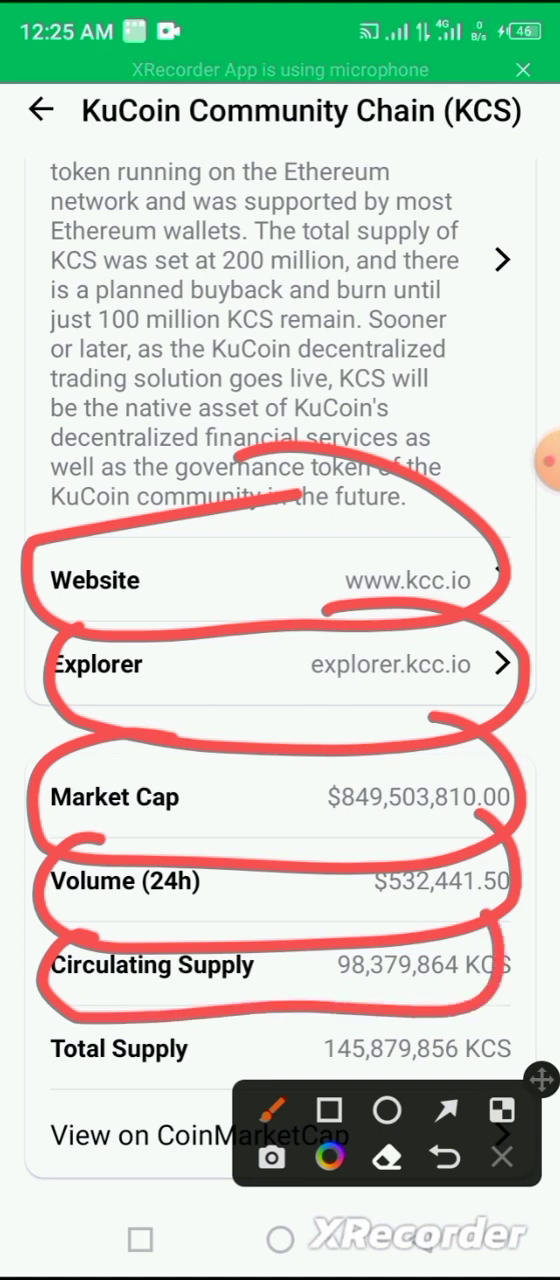
drag(543, 1078, 310, 352)
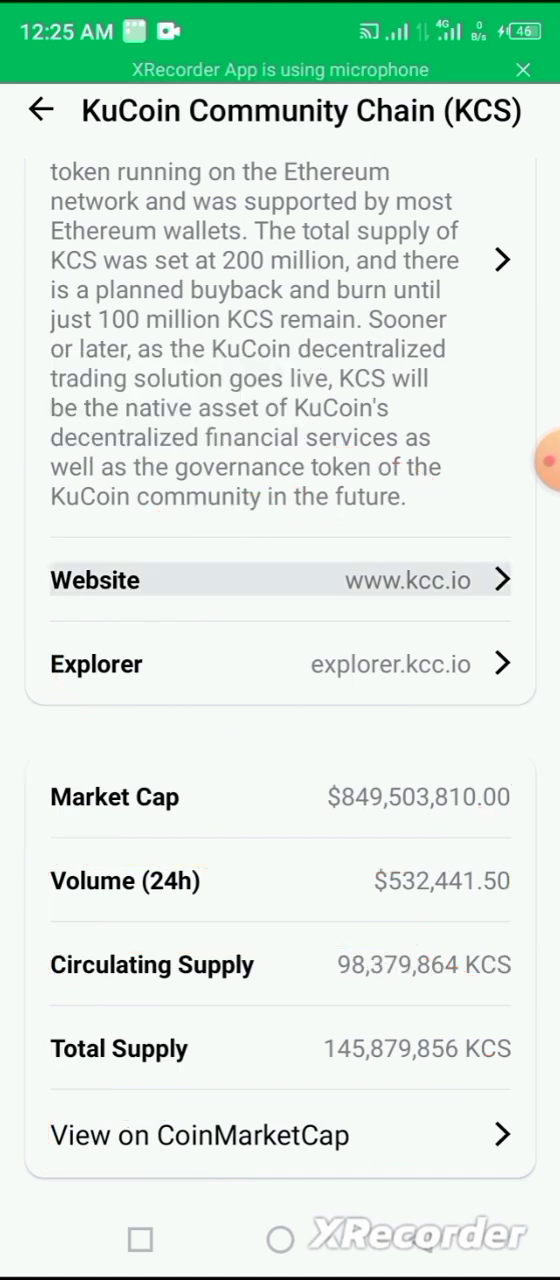
click(41, 110)
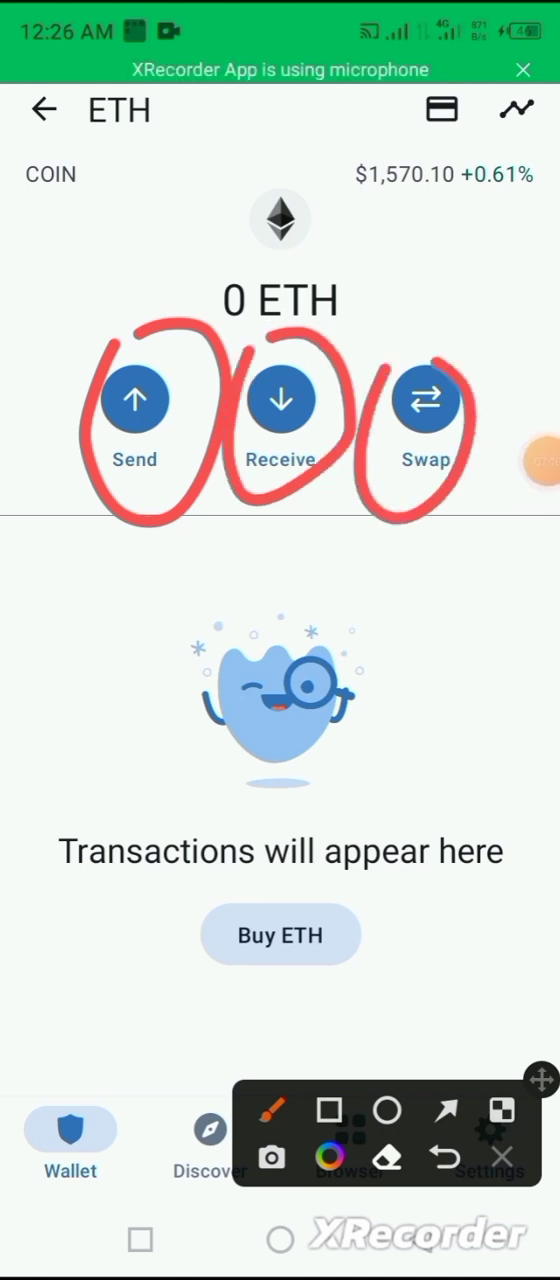
Return to wallet home, check NFTs and Tokens, then reopen the KCS coin page
click(502, 1157)
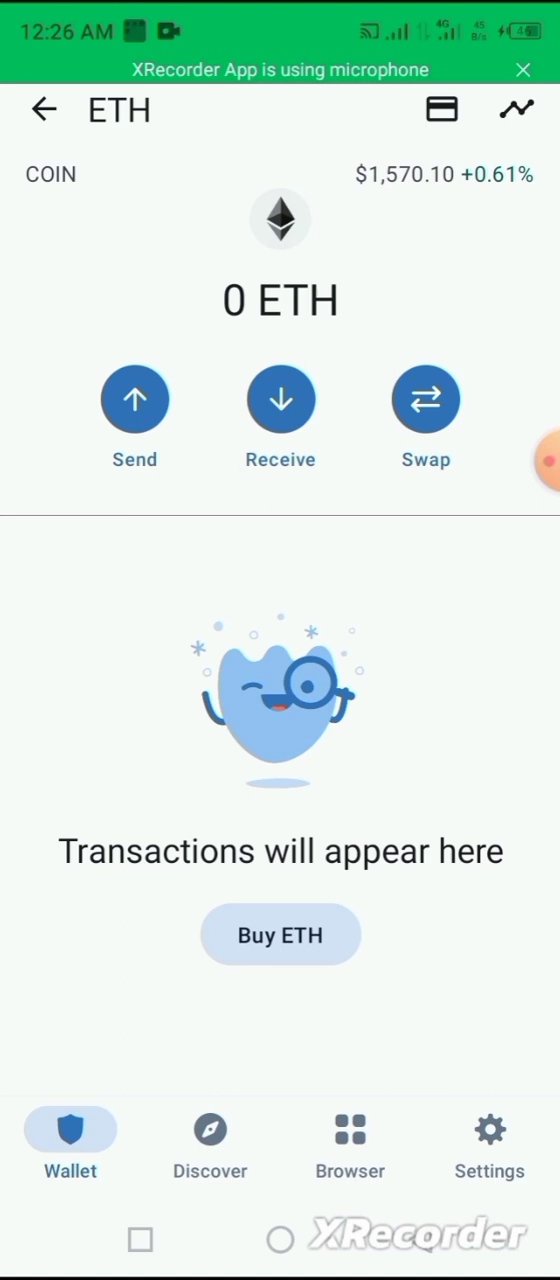
click(46, 110)
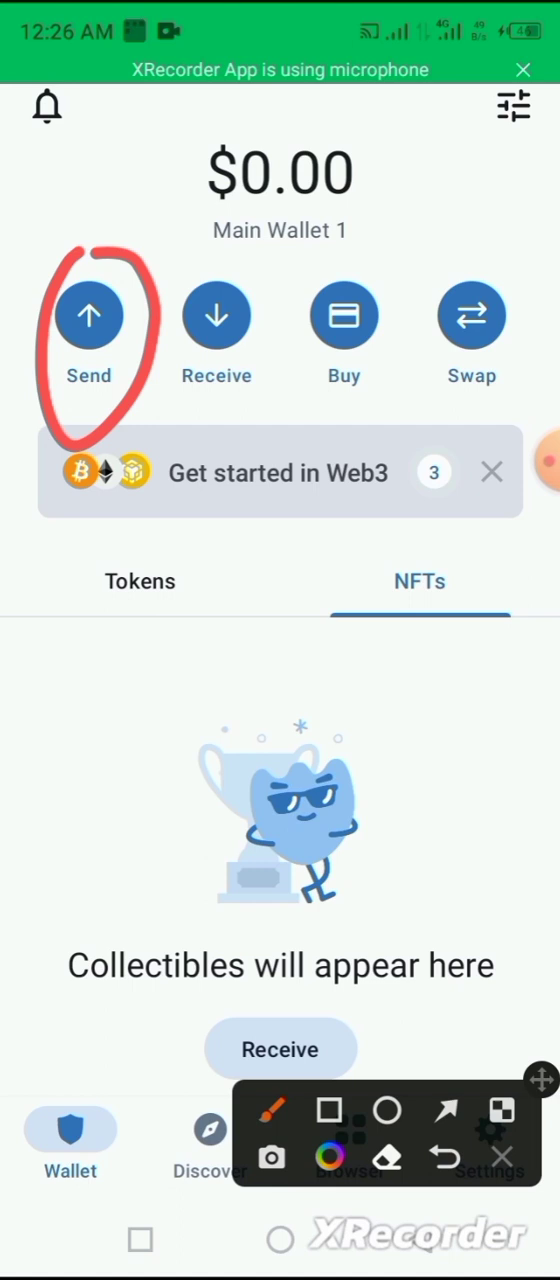
click(140, 581)
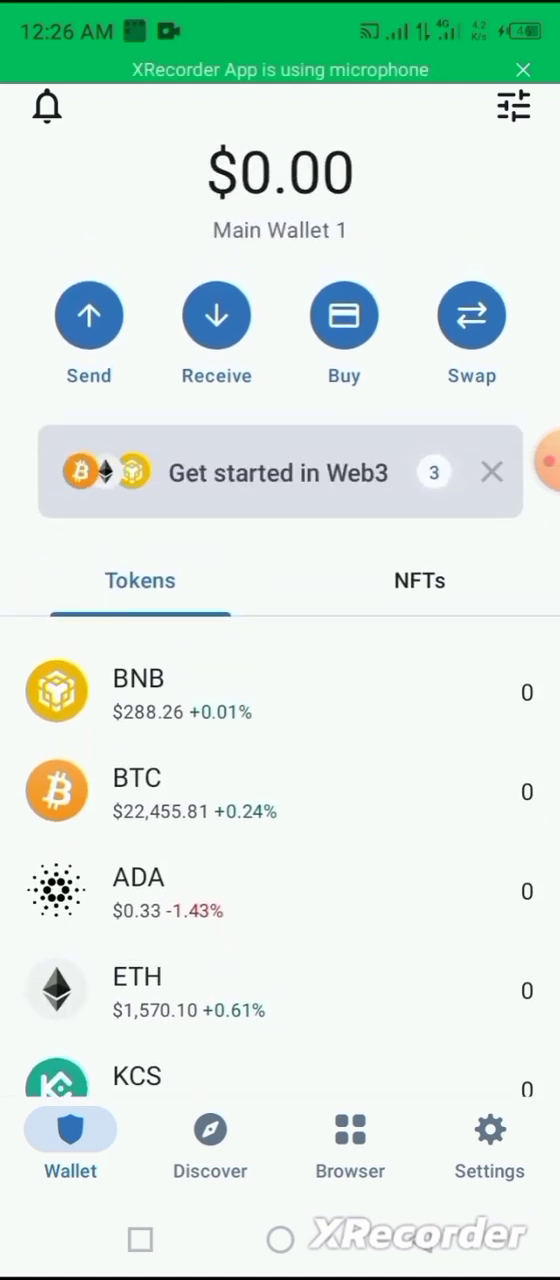
click(137, 1076)
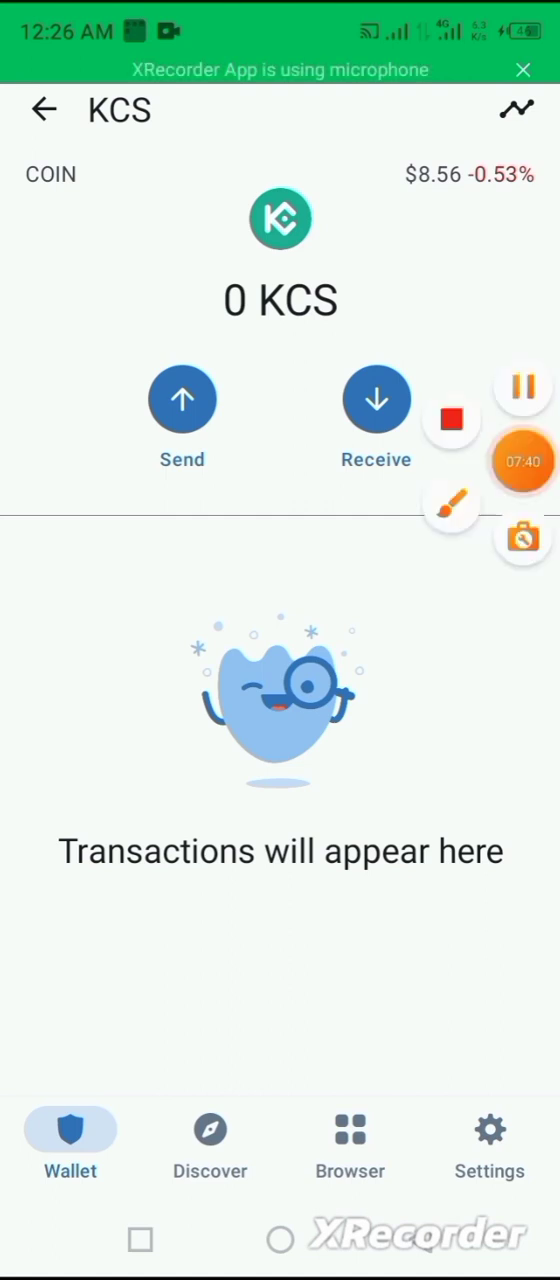
click(450, 506)
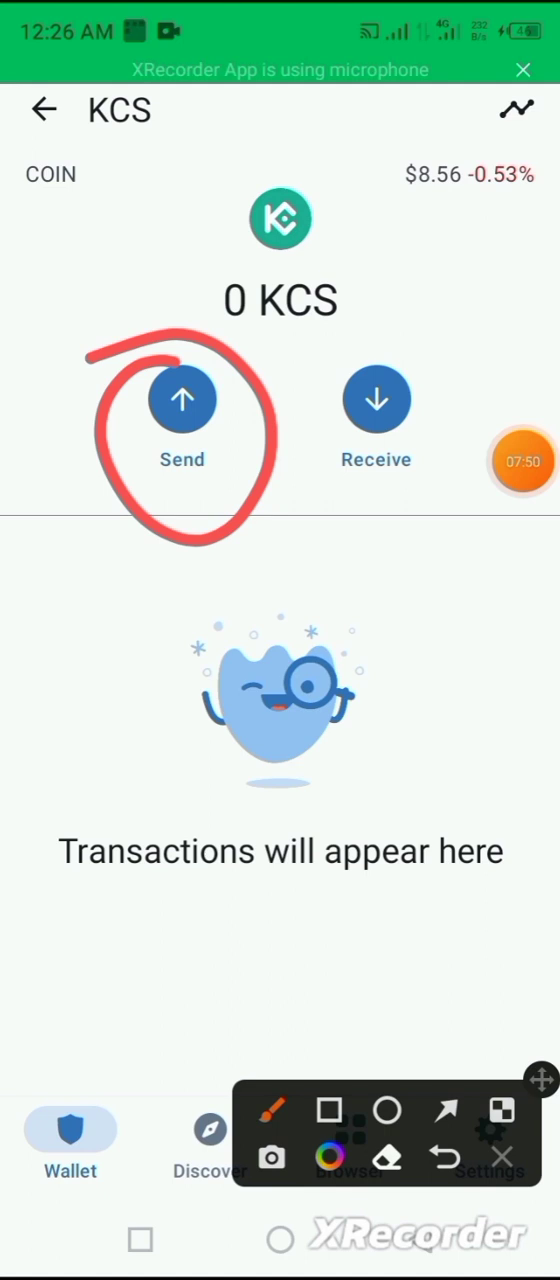
click(182, 399)
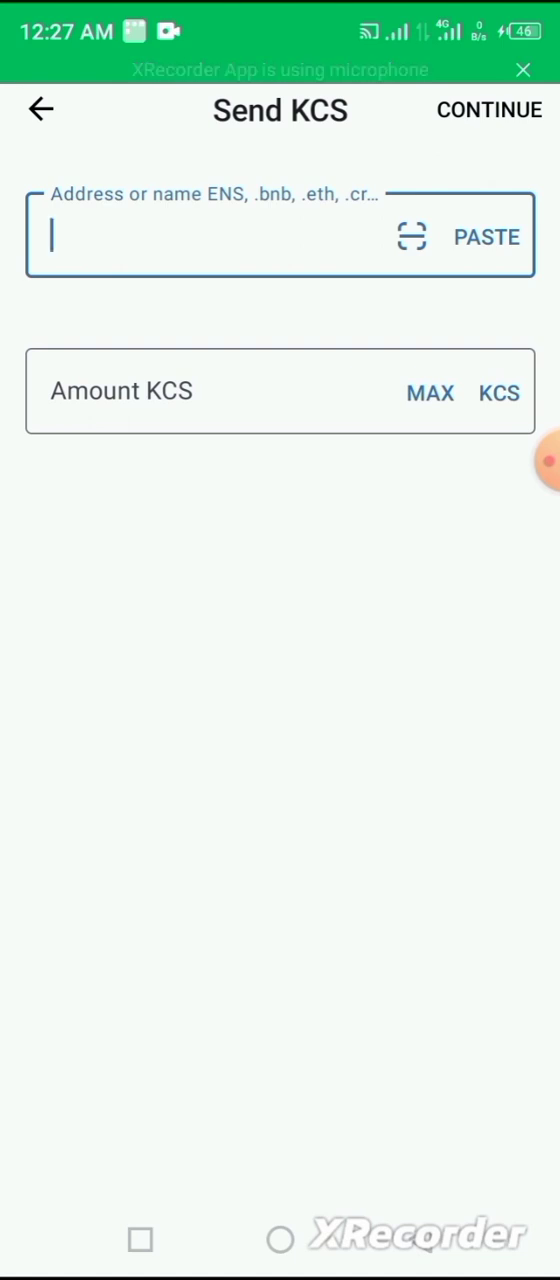
click(41, 110)
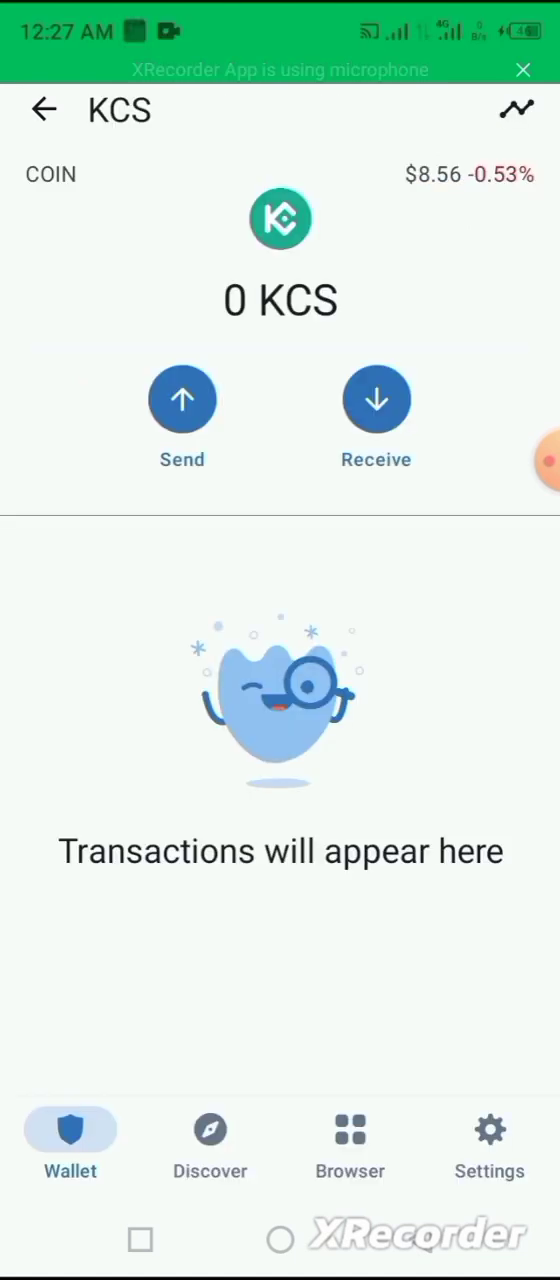
click(535, 460)
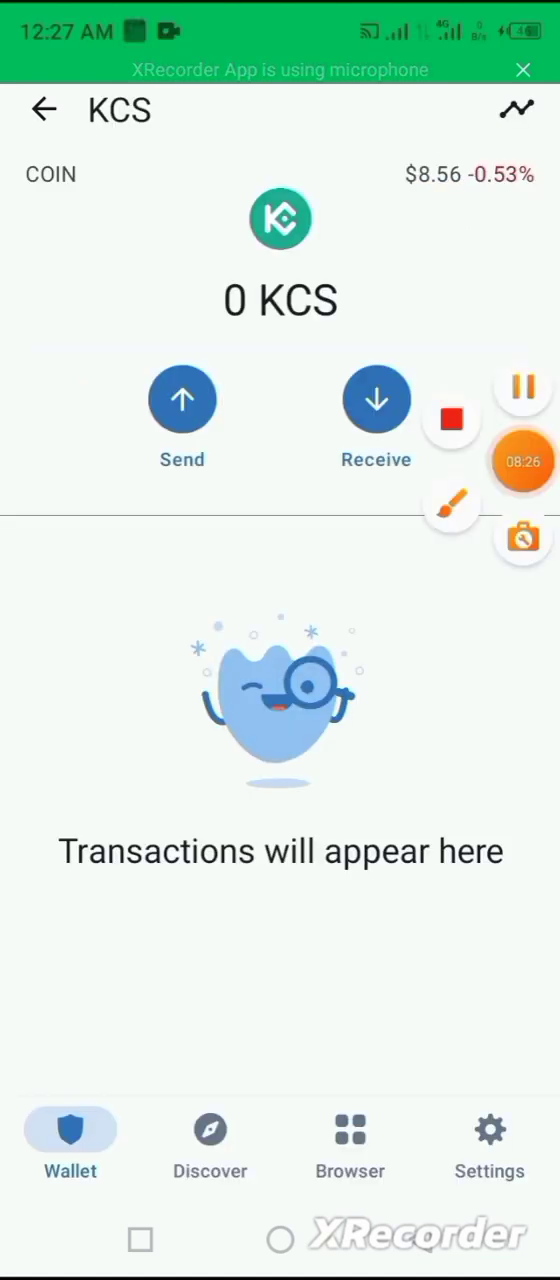
click(451, 505)
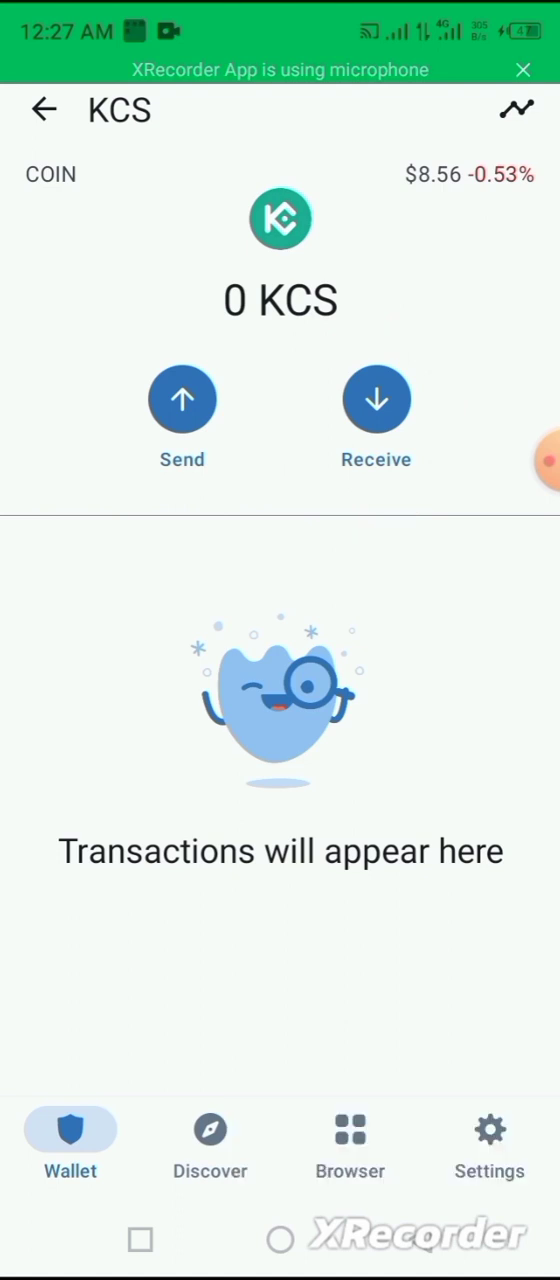
View the KCS QR code and deposit address, then return to the wallet home
click(376, 398)
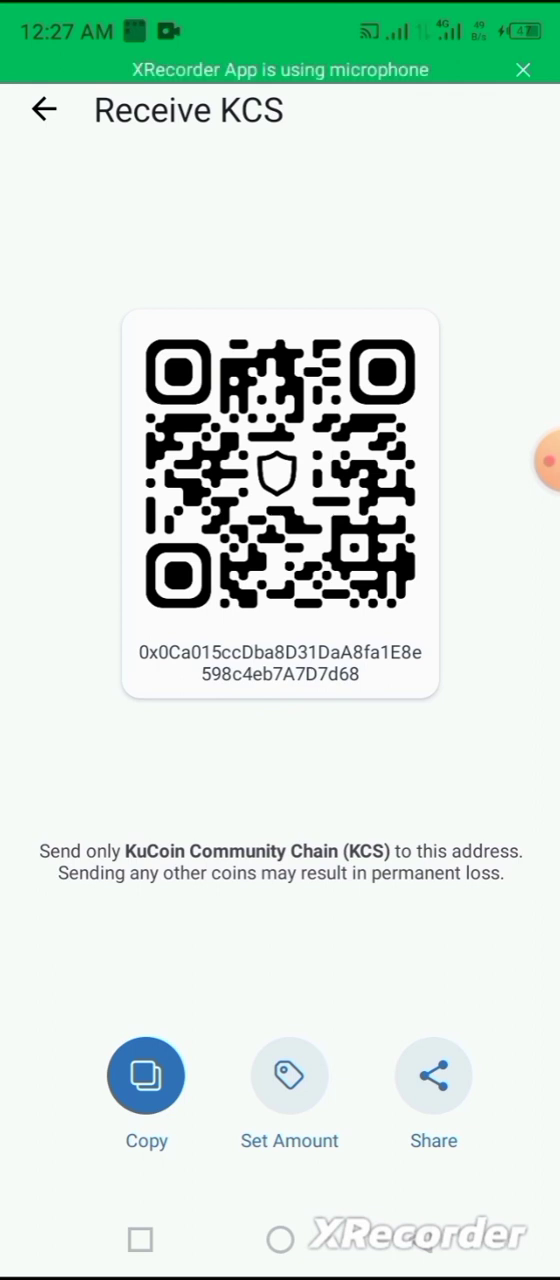
click(44, 110)
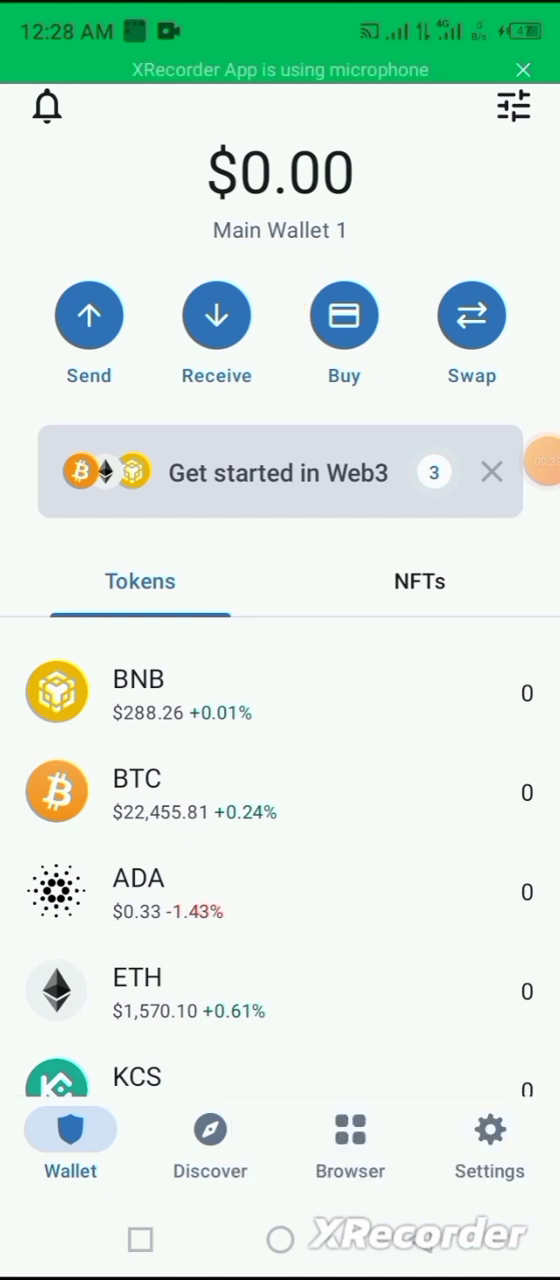
Choose Bitcoin from the Buy list, reaching $150 (~0.00644 BTC) via MoonPay
click(343, 314)
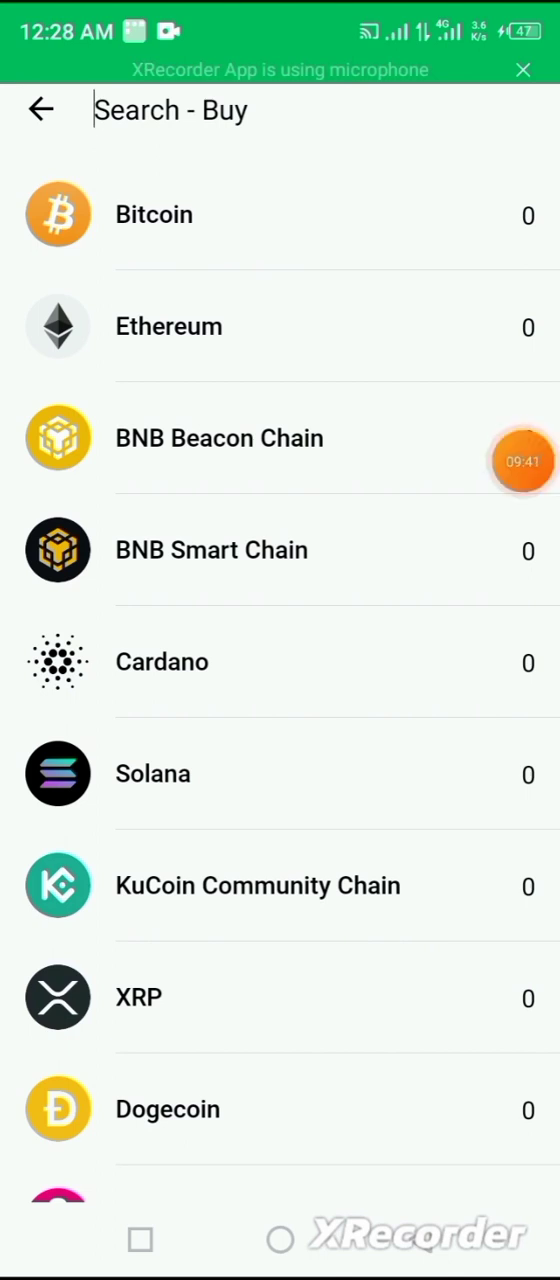
click(521, 461)
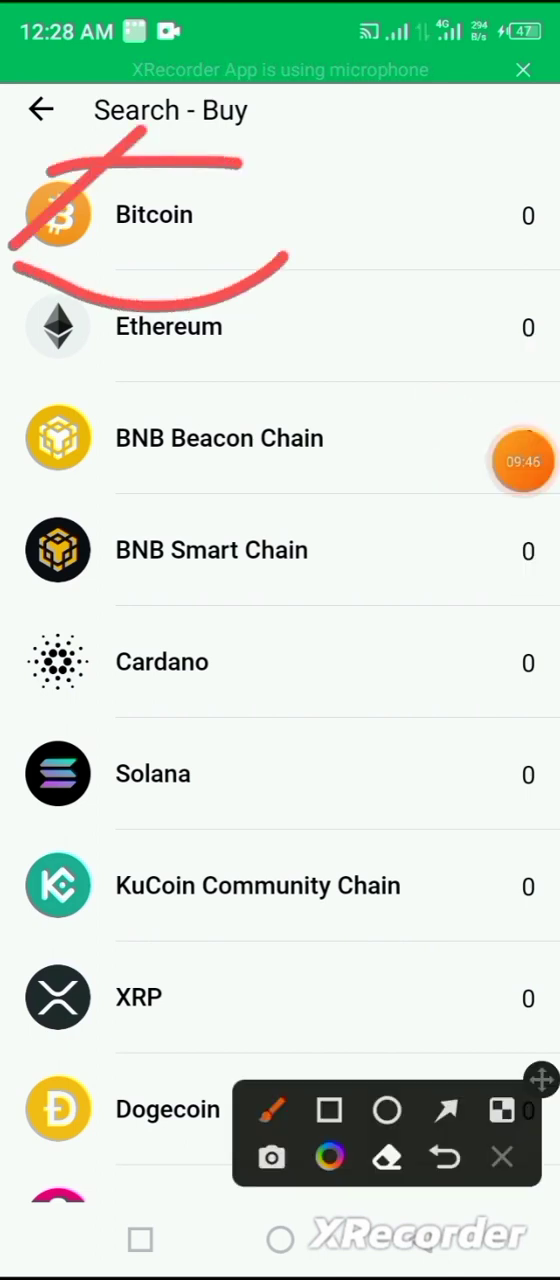
click(503, 1157)
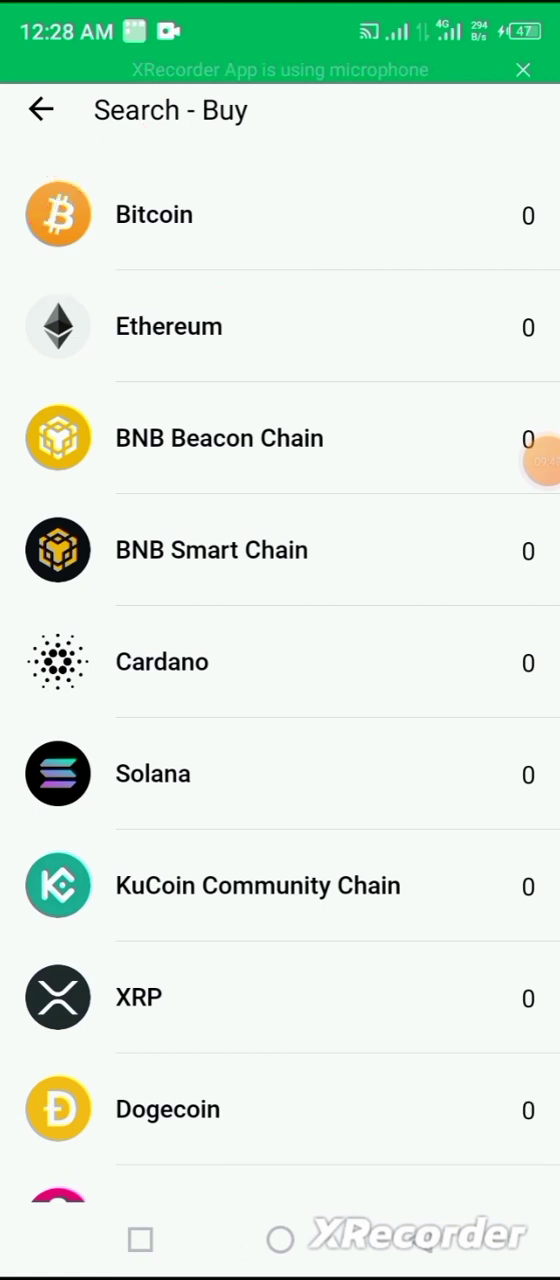
click(153, 214)
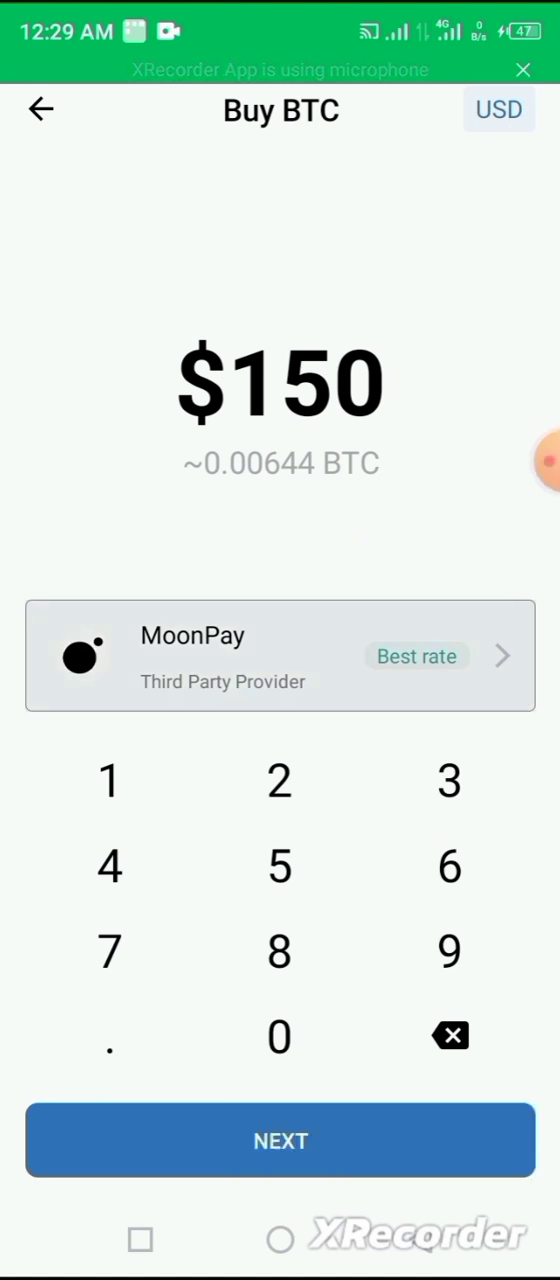
Review the seven BTC providers, with MoonPay best, then return to the wallet home
click(280, 655)
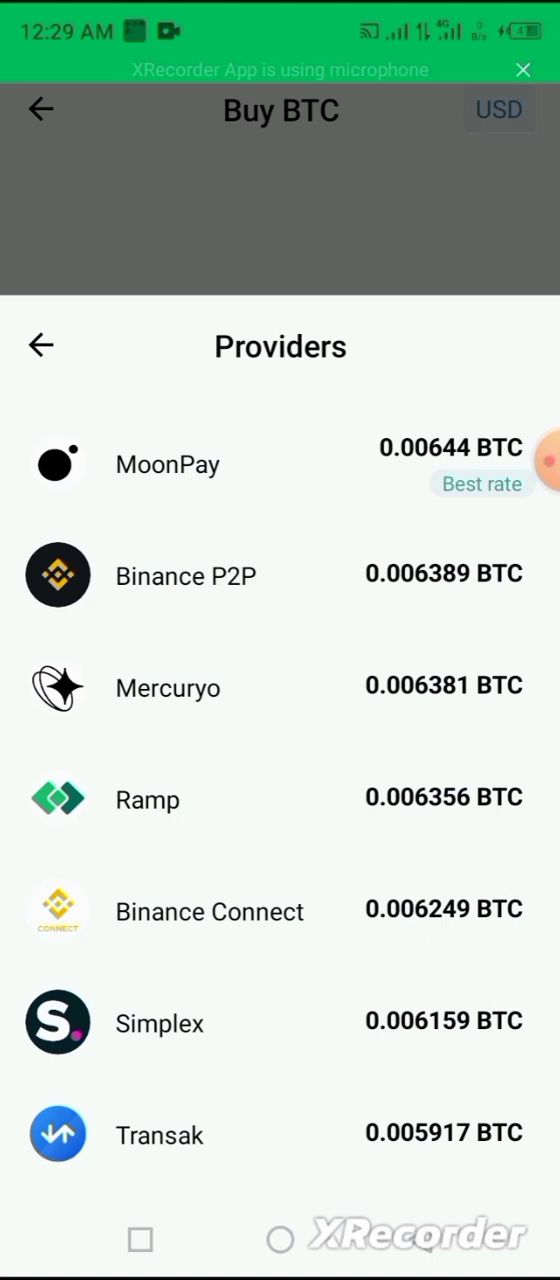
click(523, 460)
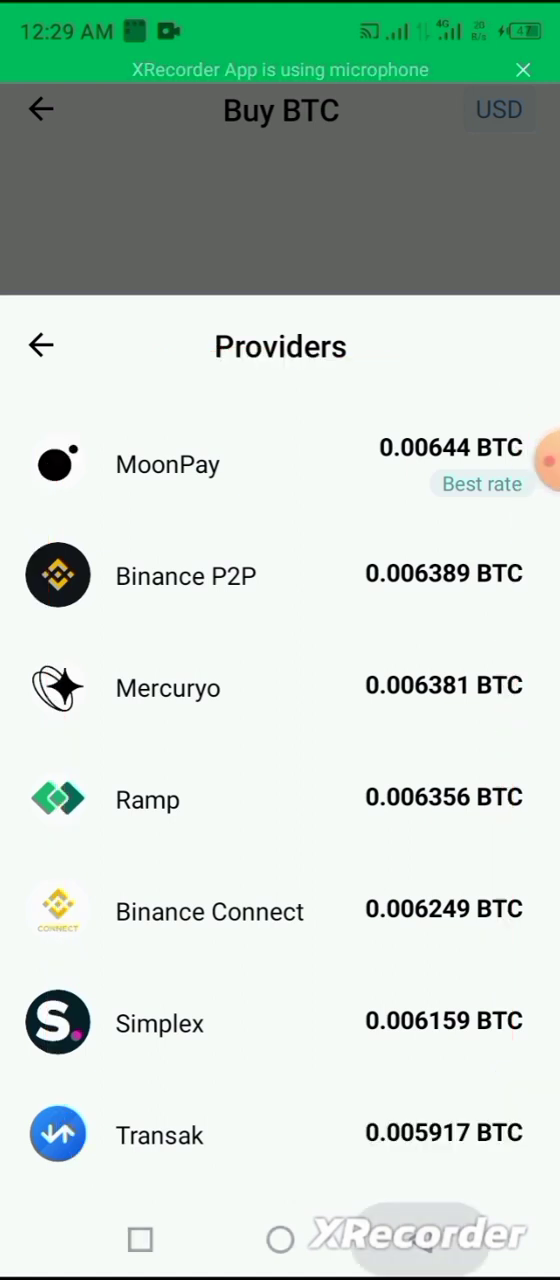
click(168, 463)
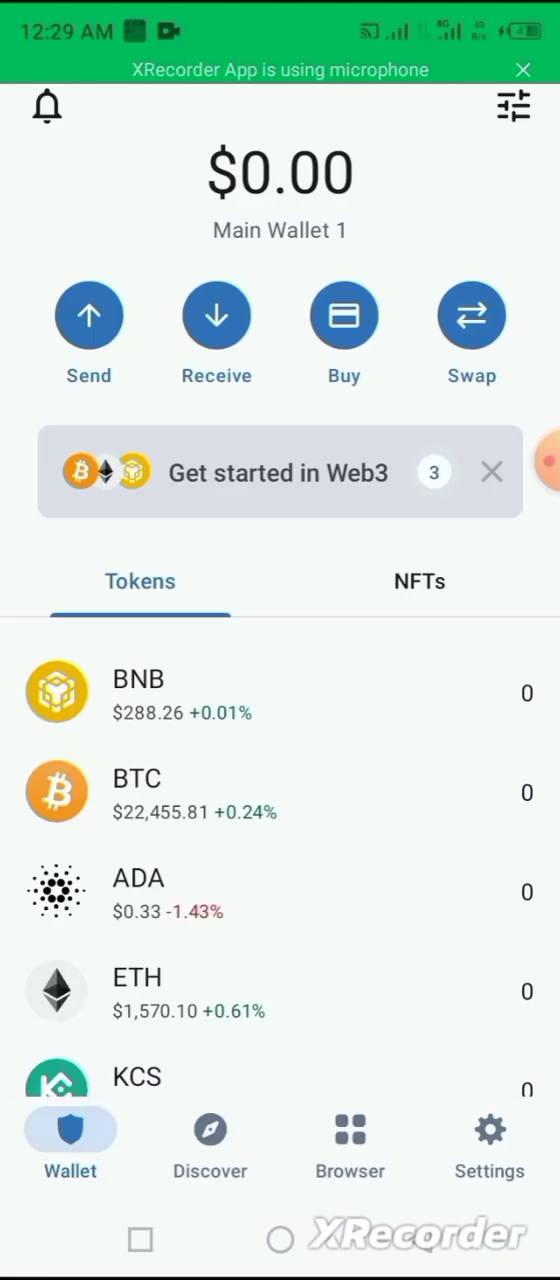
click(136, 792)
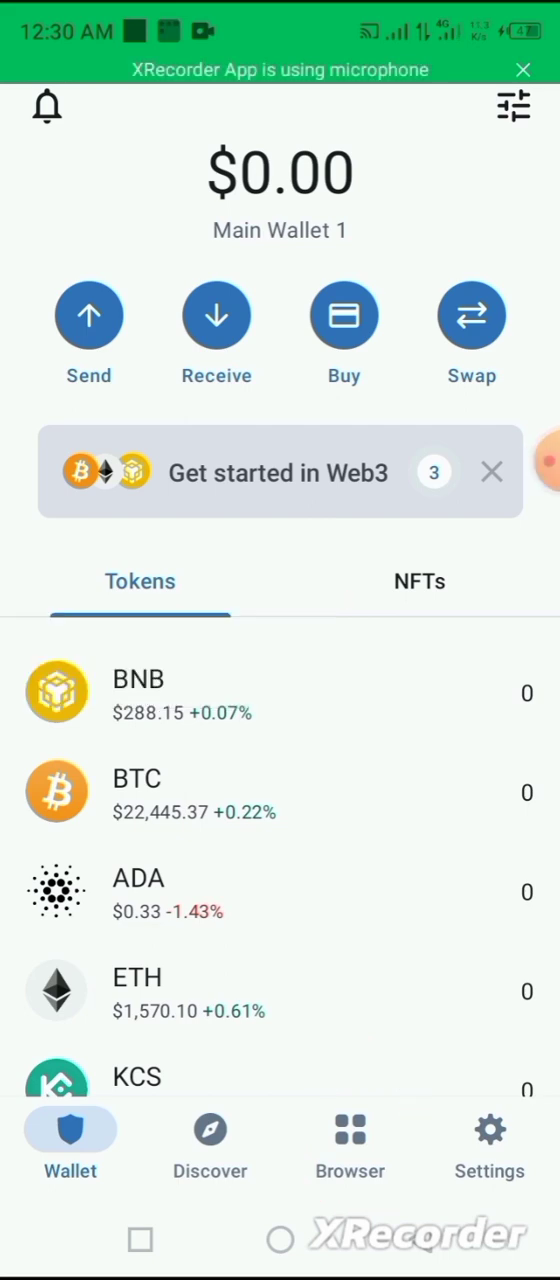
Browse the DApp browser's New DApps, DeFi, Popular, Smart Chain and Yield Farming lists
click(349, 1145)
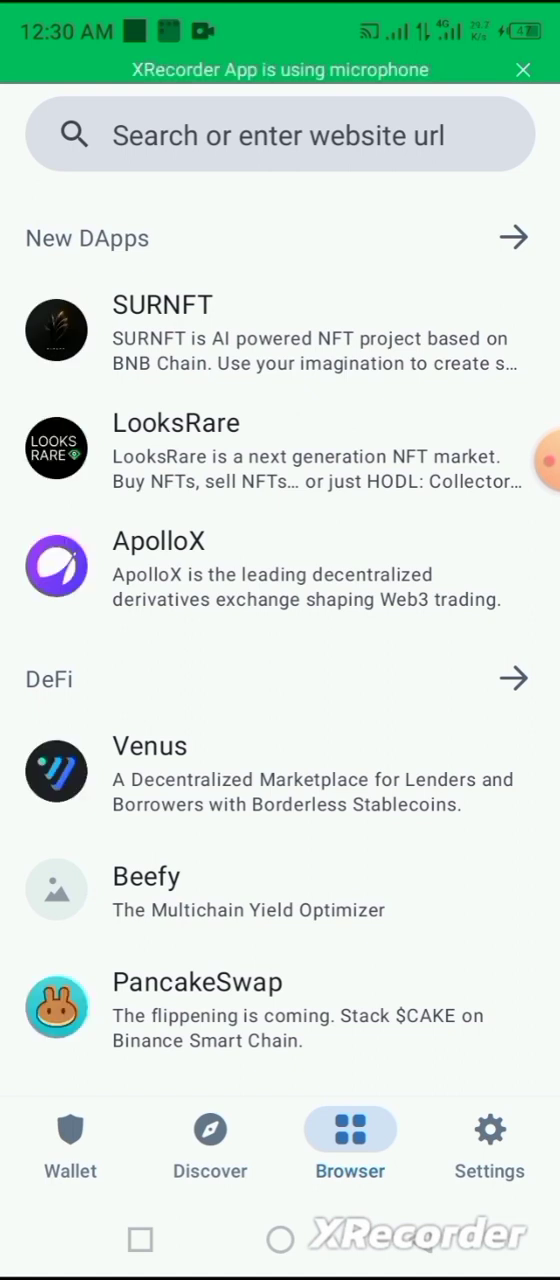
scroll(down, 3)
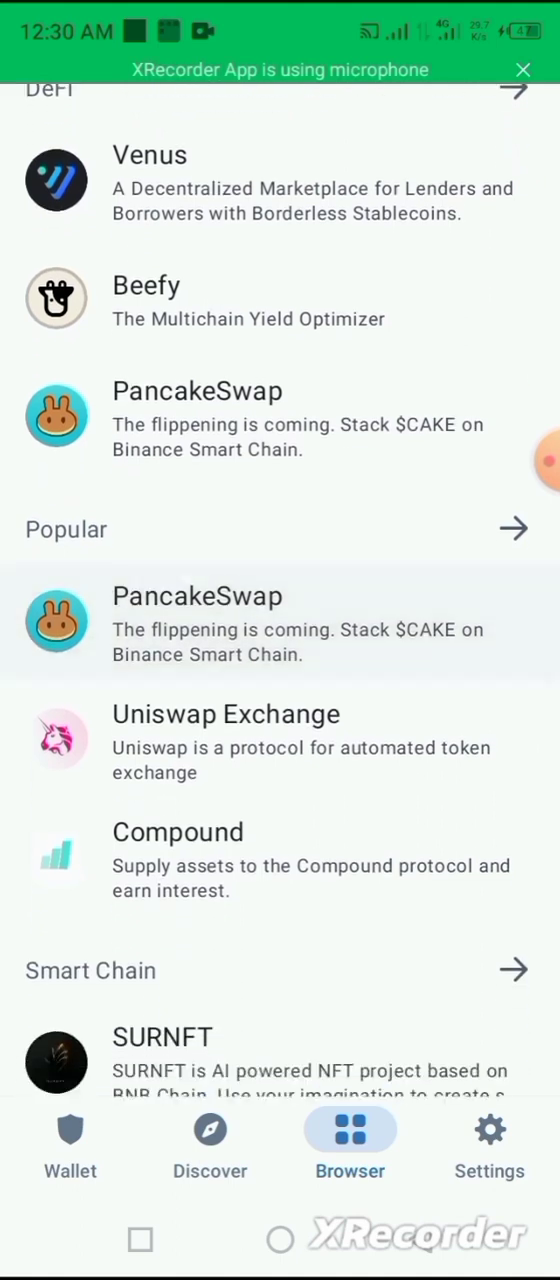
scroll(down, 3)
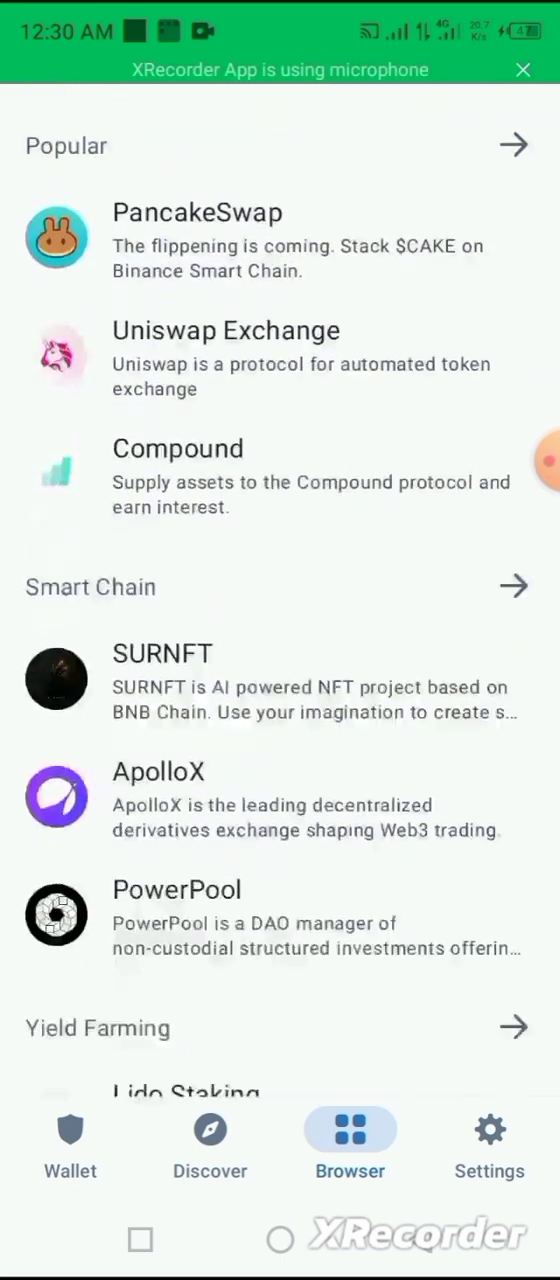
scroll(down, 3)
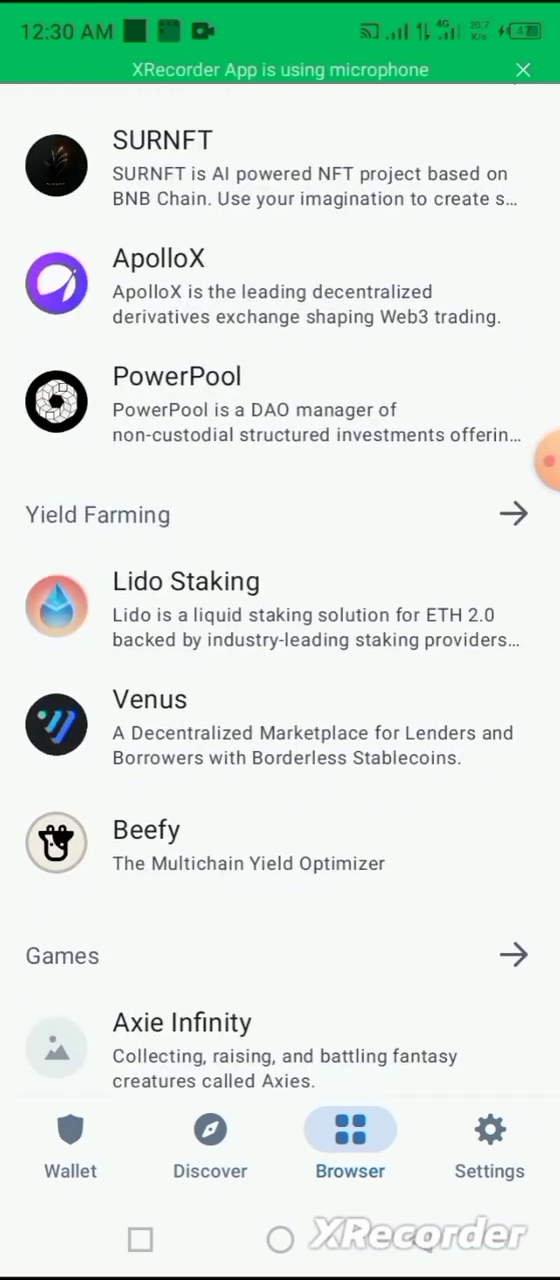
scroll(down, 3)
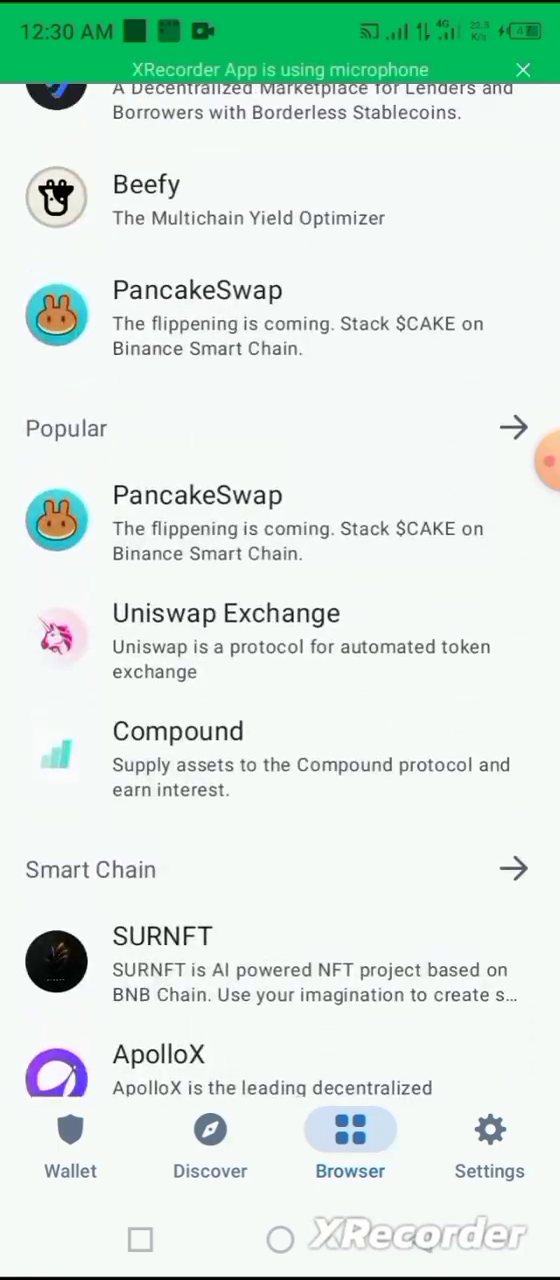
scroll(down, 3)
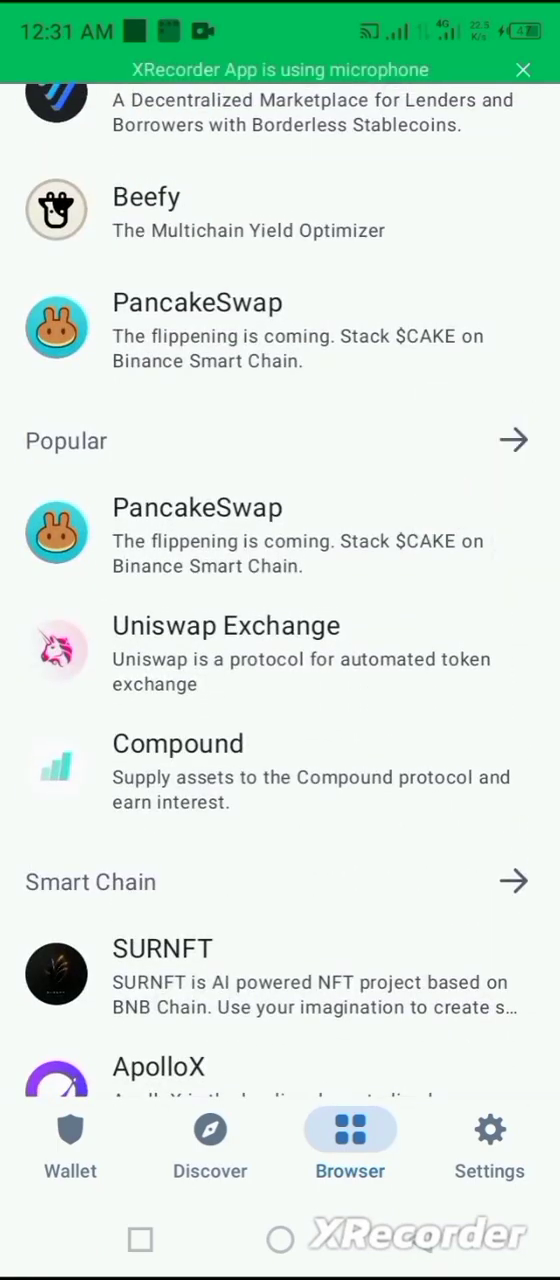
drag(285, 540, 290, 810)
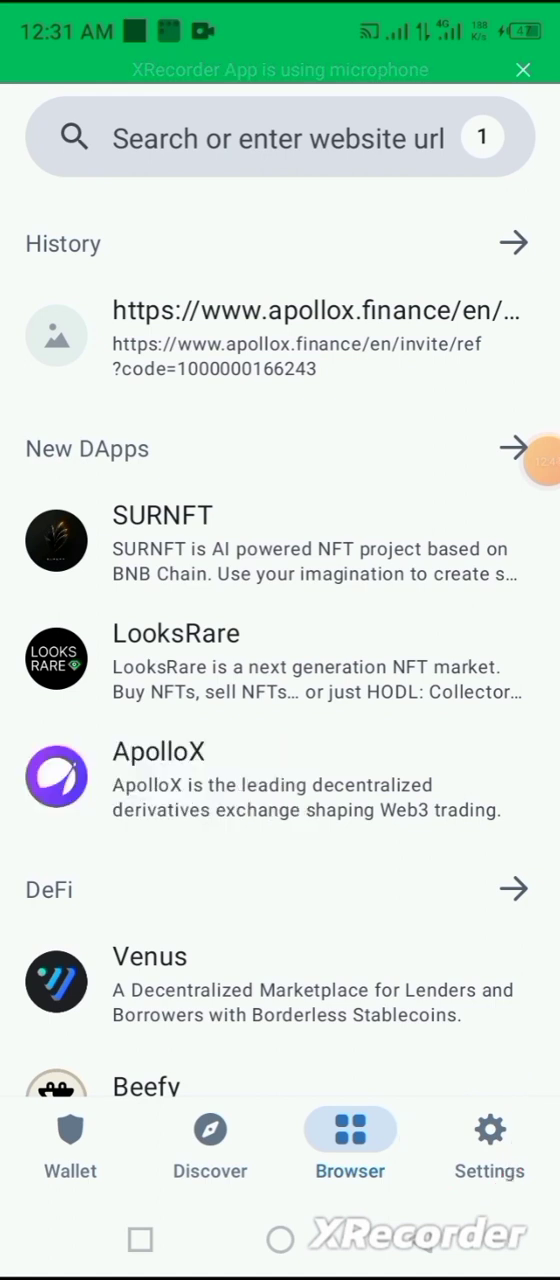
Open the Settings screen listing Main Wallet 1, Dark Mode and security options
click(489, 1145)
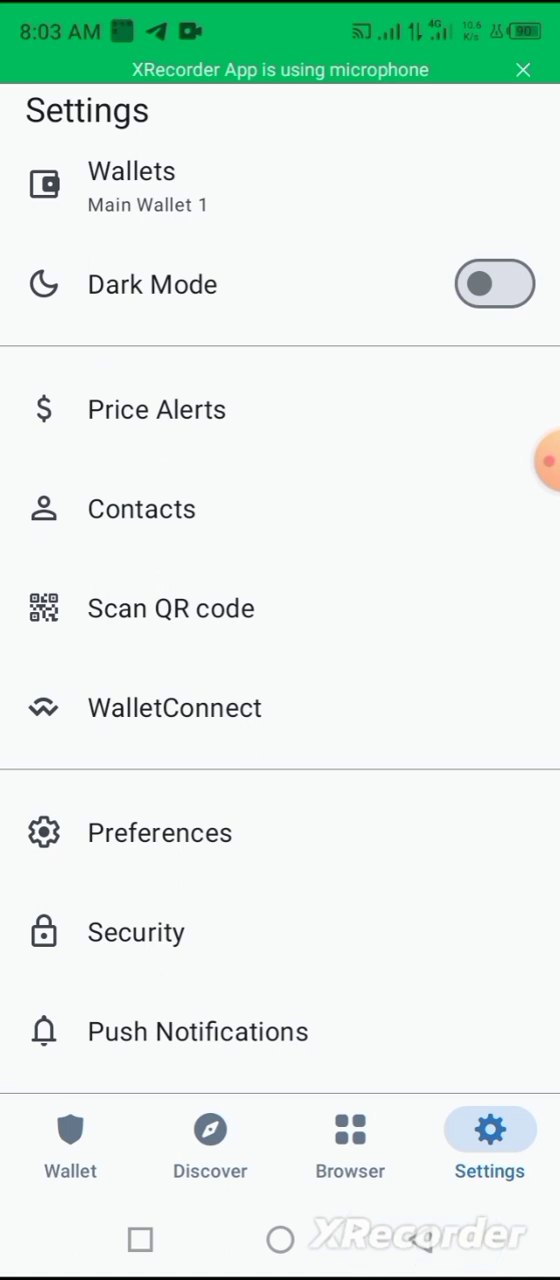
Enable Price Alerts for Bitcoin, Ethereum and BNB Beacon Chain, then return to Settings
click(157, 409)
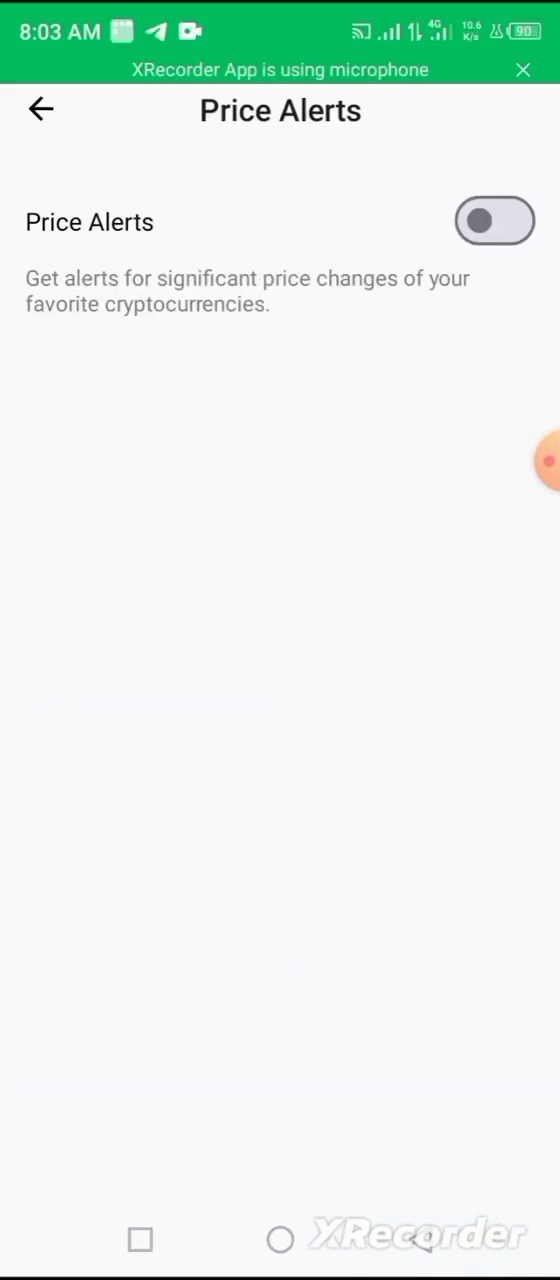
click(494, 221)
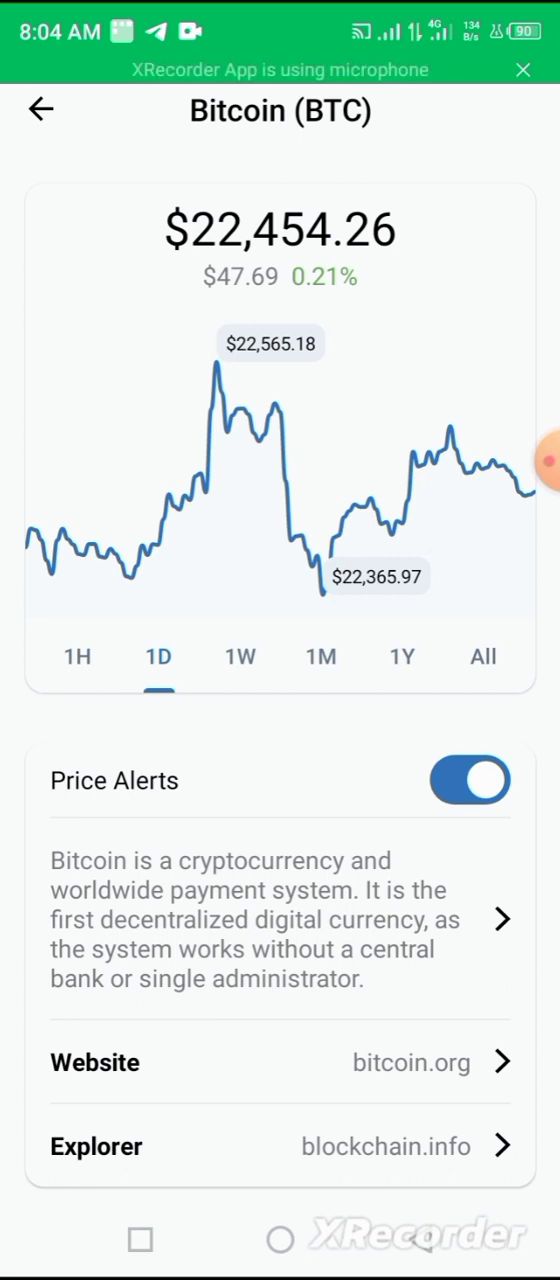
click(114, 781)
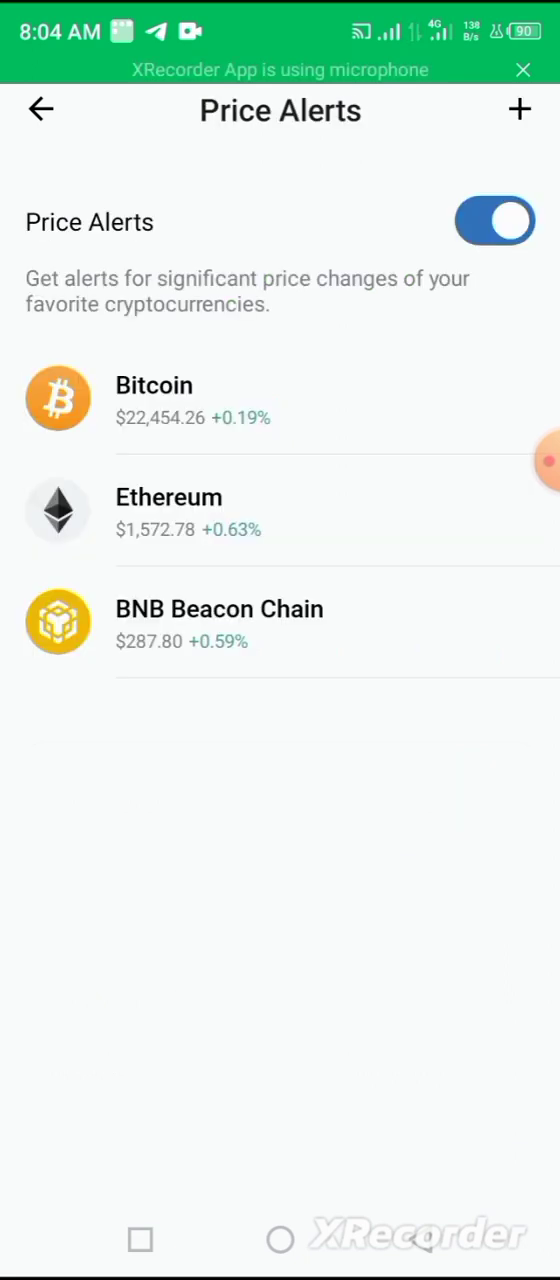
click(40, 109)
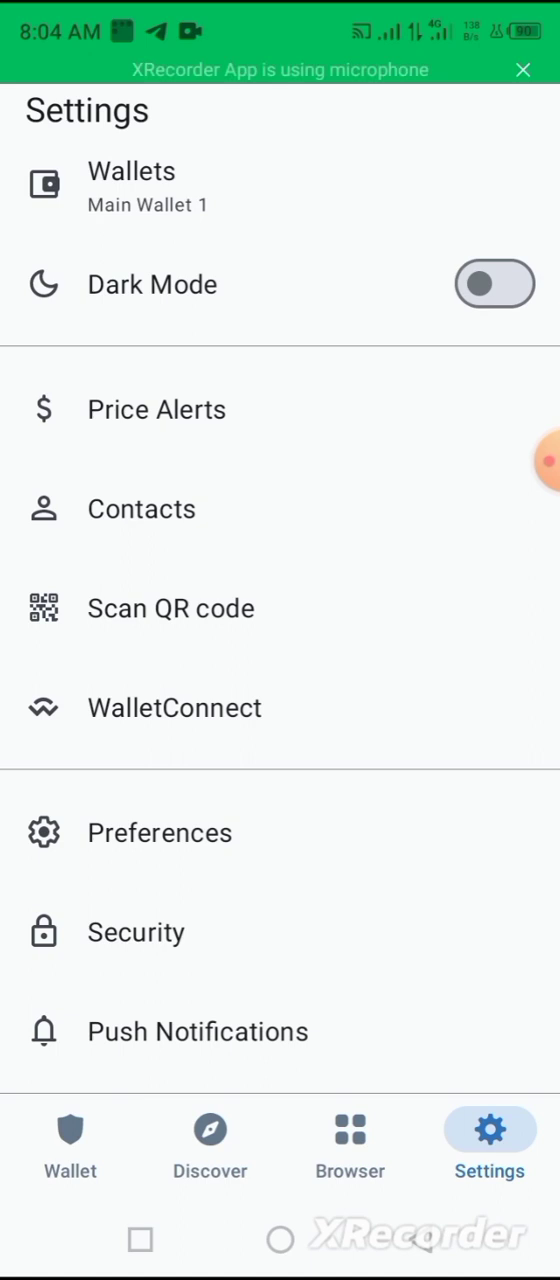
click(540, 460)
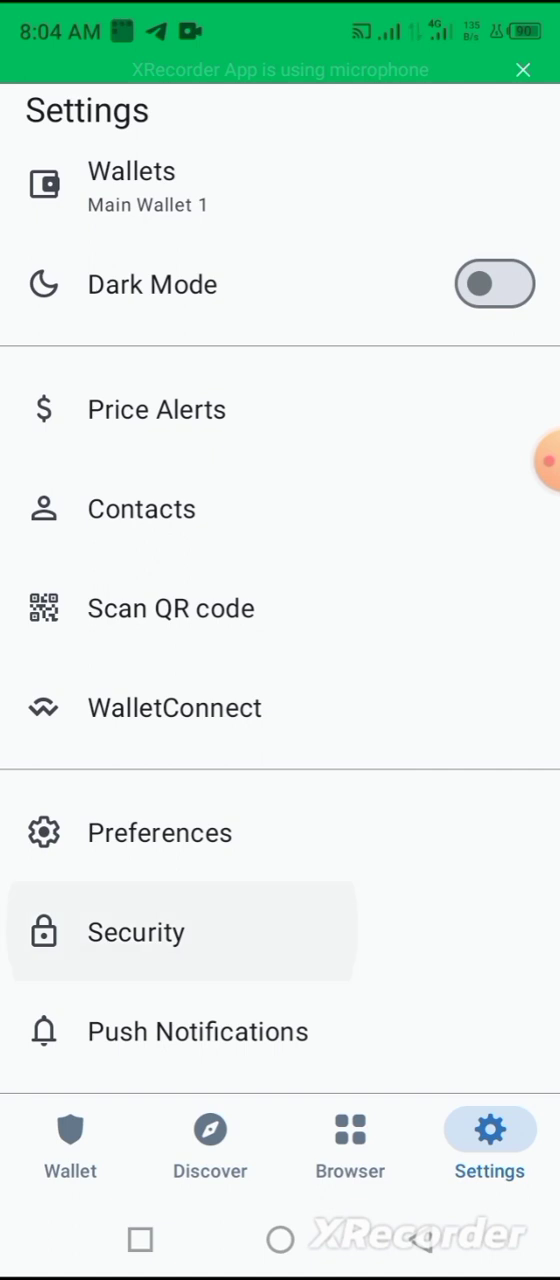
click(135, 931)
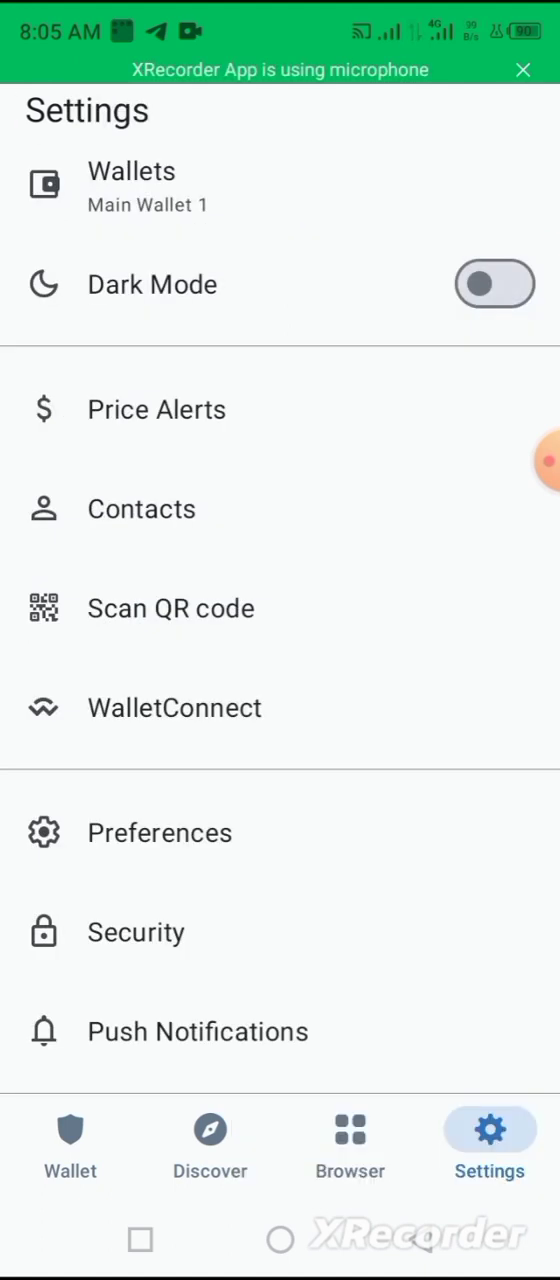
scroll(up, 3)
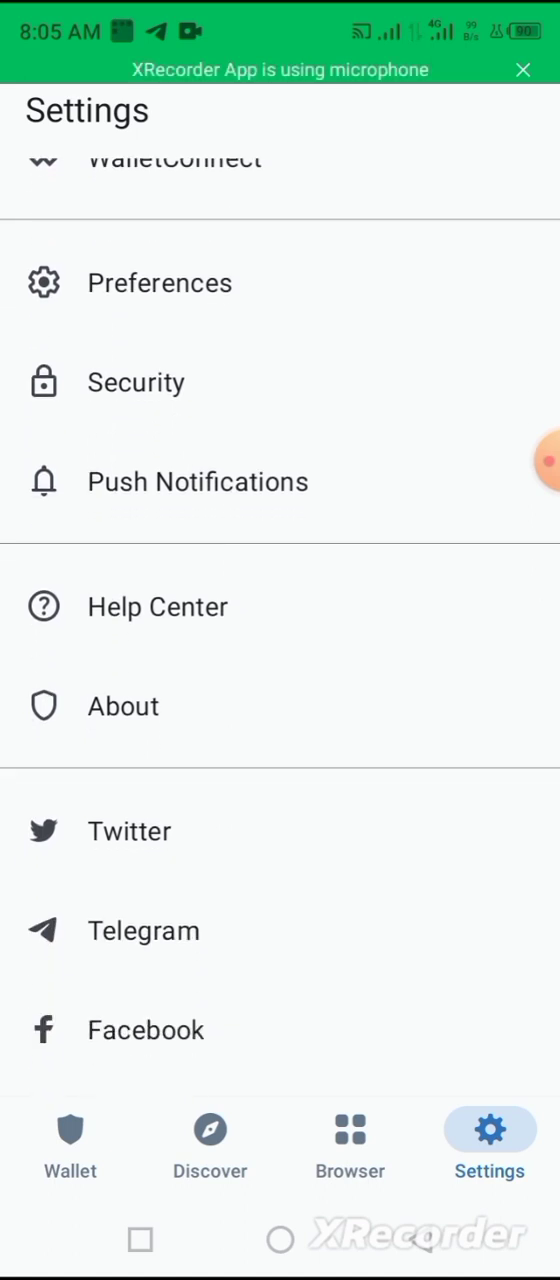
scroll(down, 3)
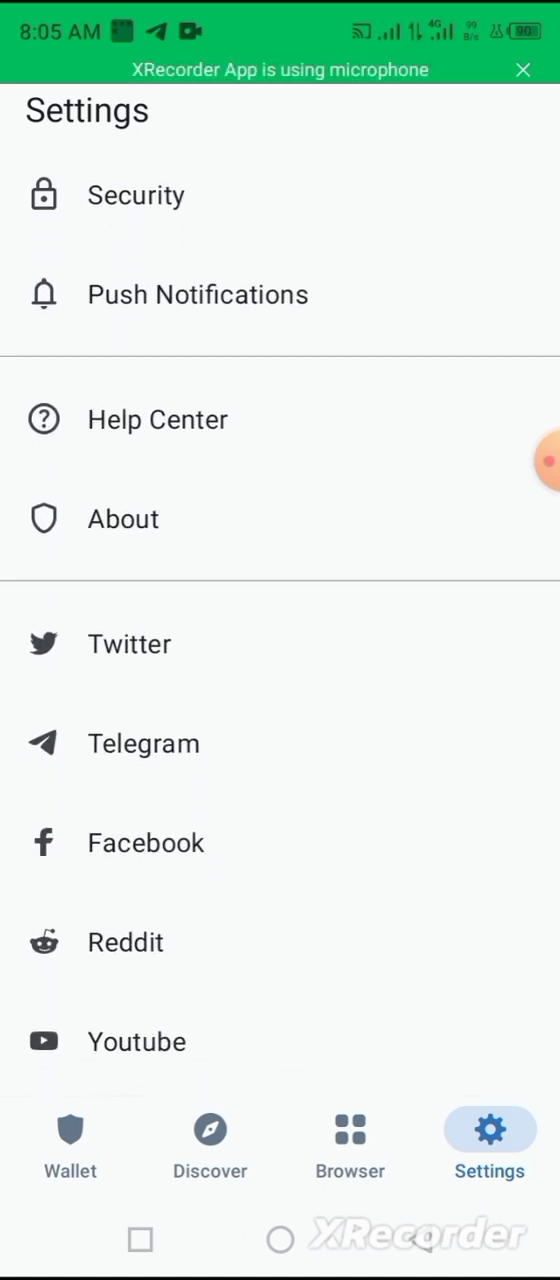